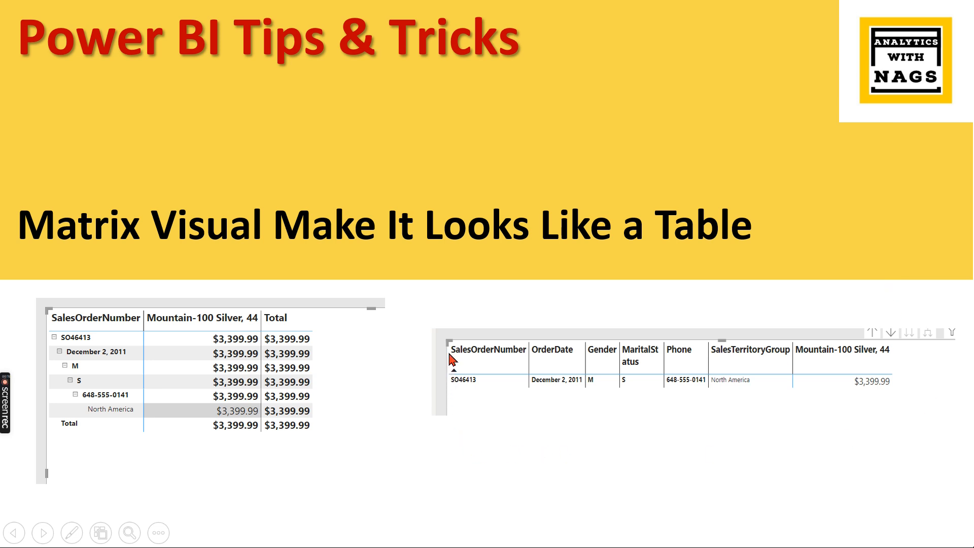
pyautogui.moveTo(711, 356)
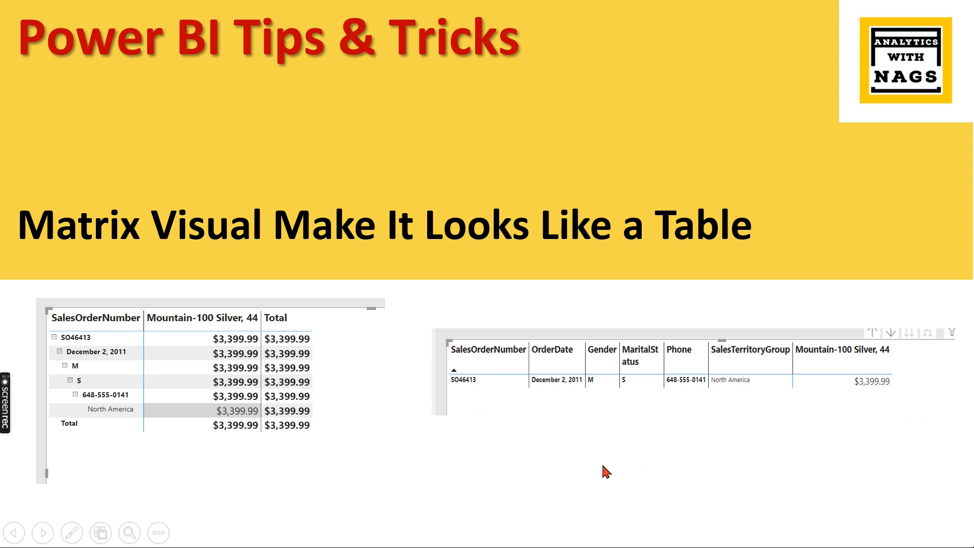
pyautogui.moveTo(728, 316)
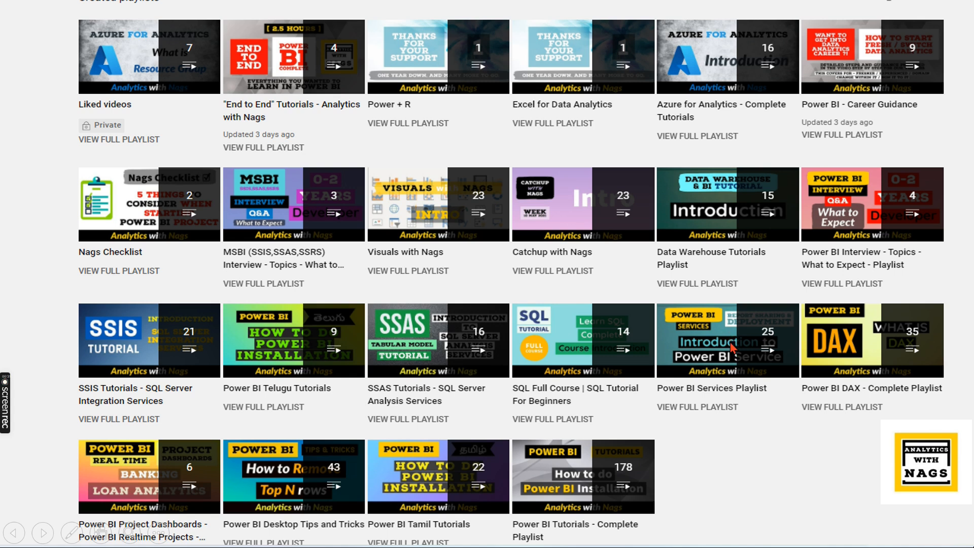
pyautogui.moveTo(749, 375)
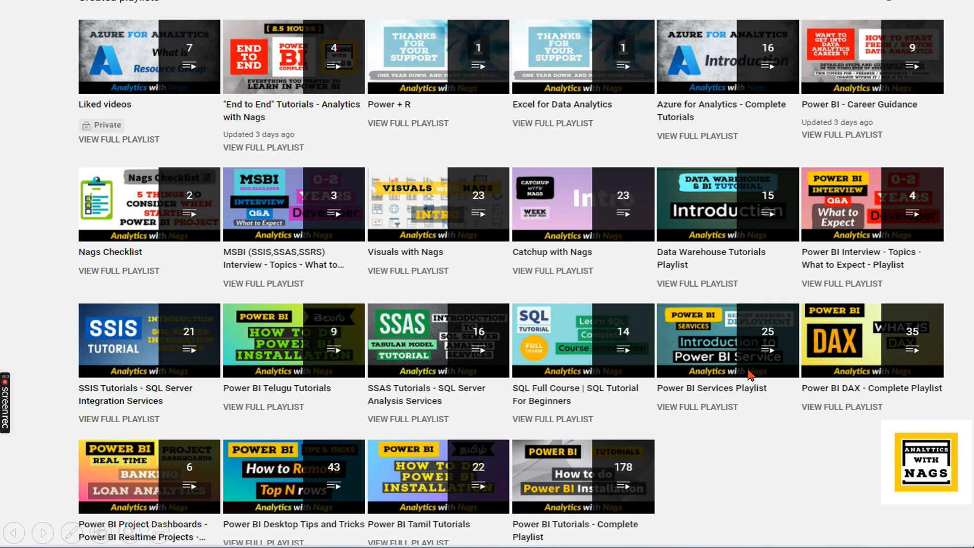
pyautogui.moveTo(784, 476)
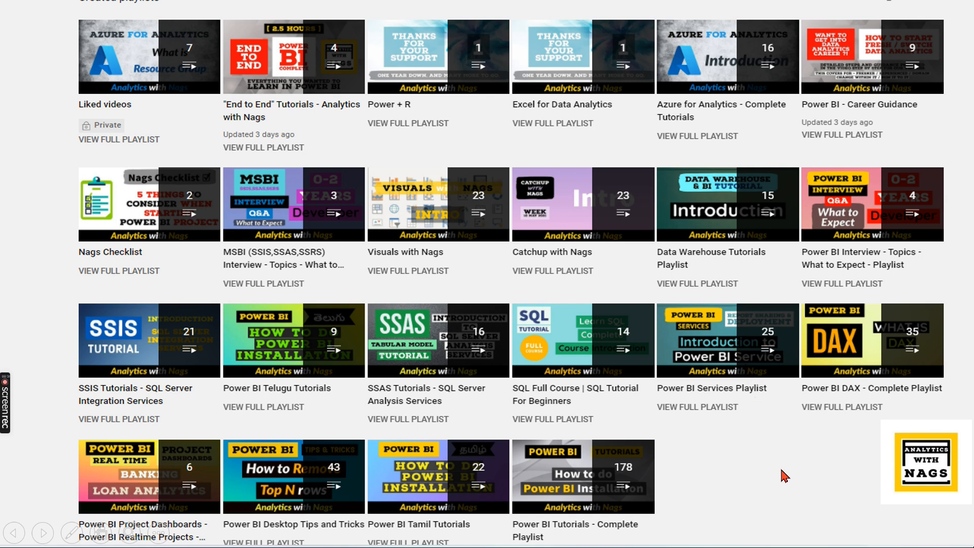
pyautogui.moveTo(781, 473)
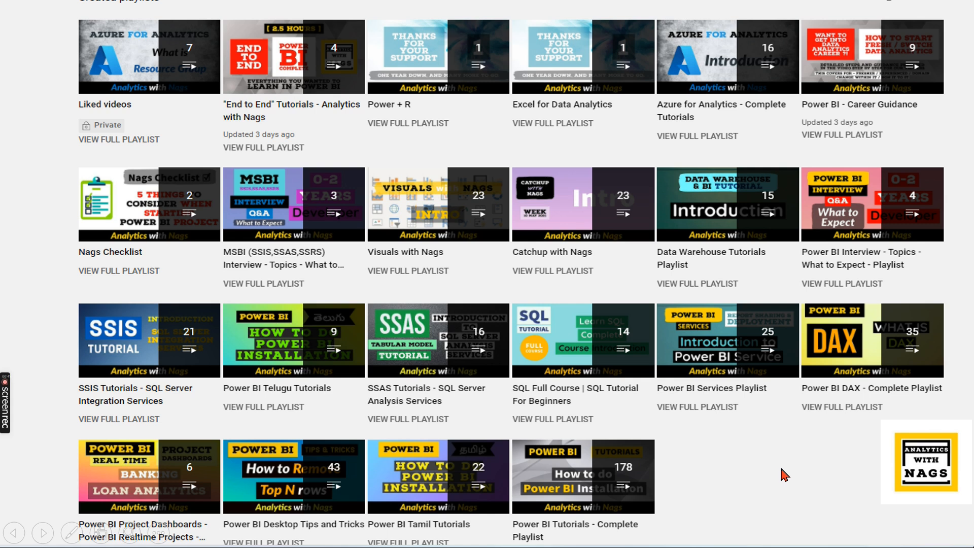
pyautogui.moveTo(849, 267)
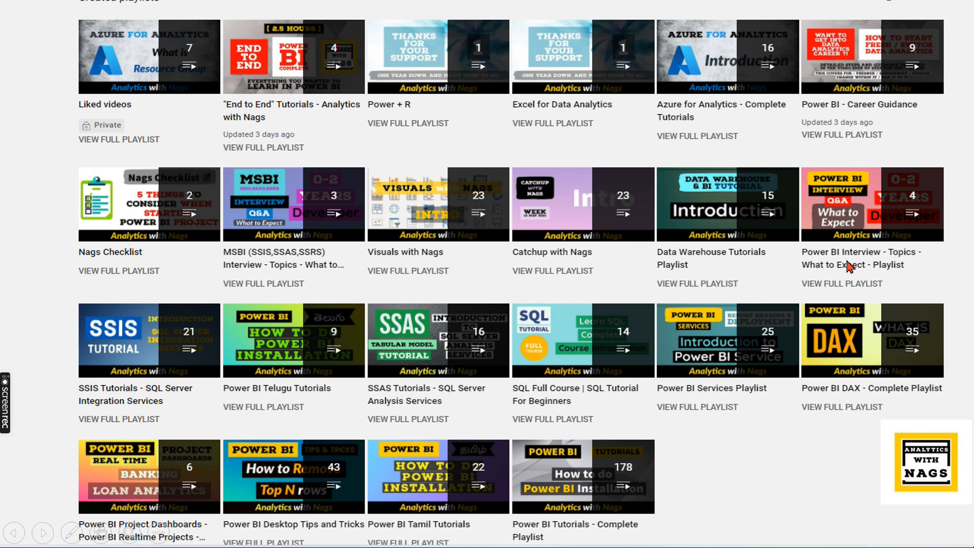
# Step: End the slideshow and return to PowerPoint's editing view of the two-slide deck
pyautogui.click(721, 529)
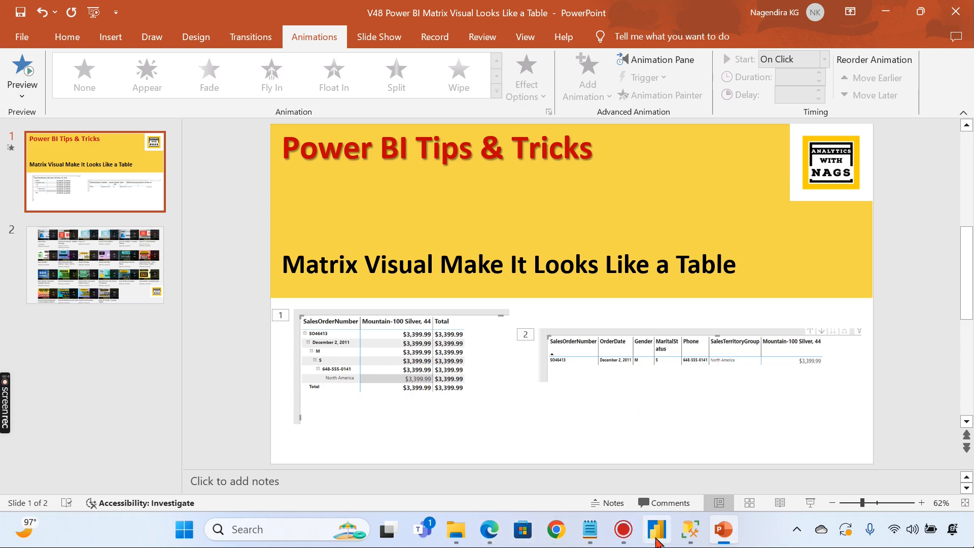
# Step: Switch from PowerPoint to the Power BI report showing the sales order table
pyautogui.click(655, 529)
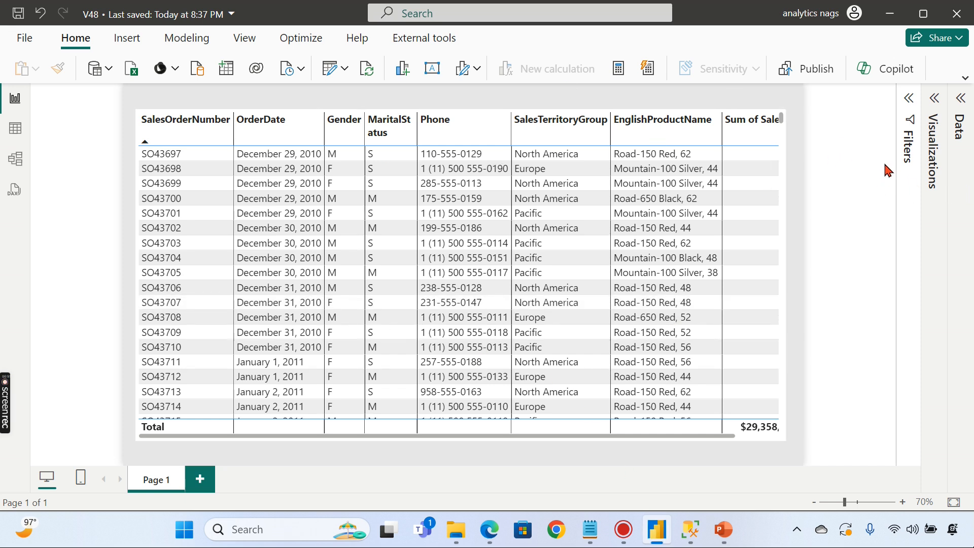
pyautogui.moveTo(814, 187)
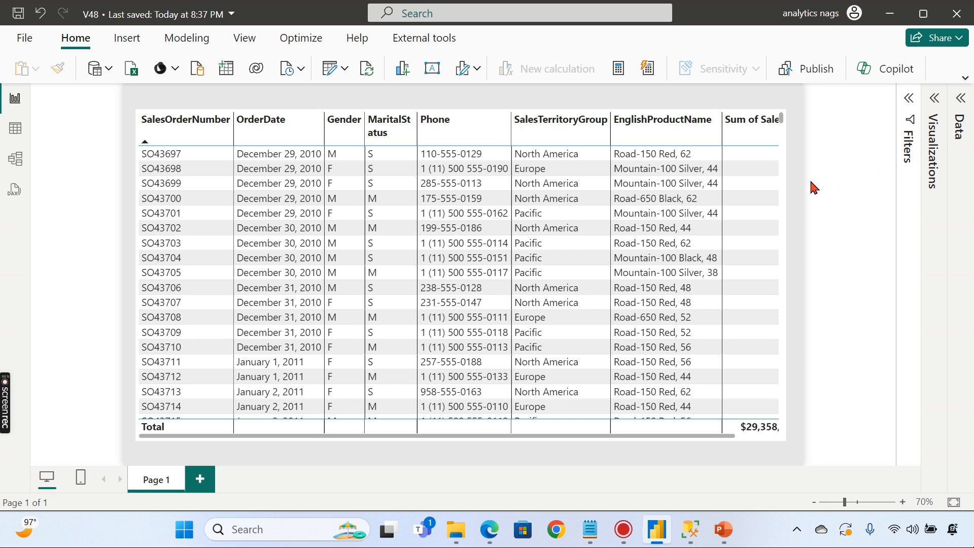
pyautogui.moveTo(908, 99)
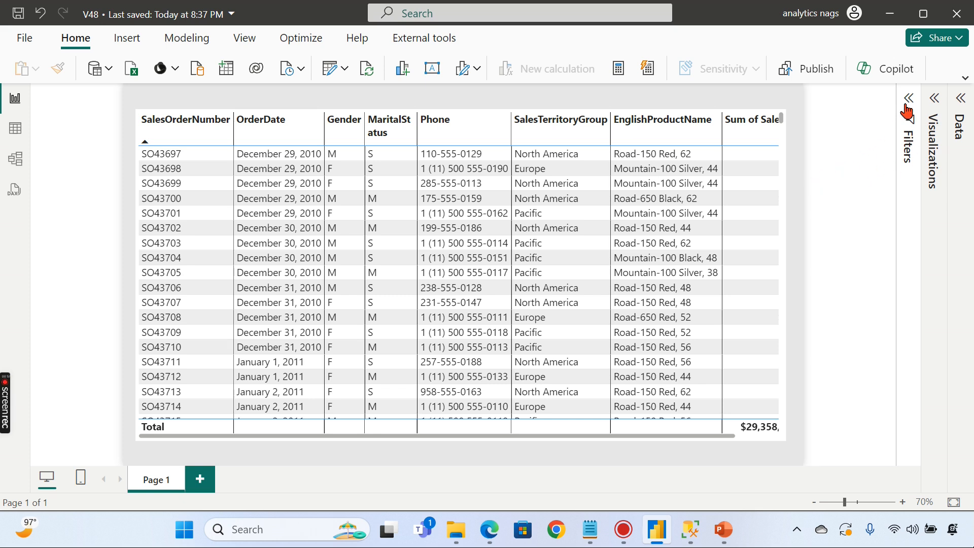
# Step: Filter FullName to one customer, leaving five order lines totalling $133.96
pyautogui.click(907, 98)
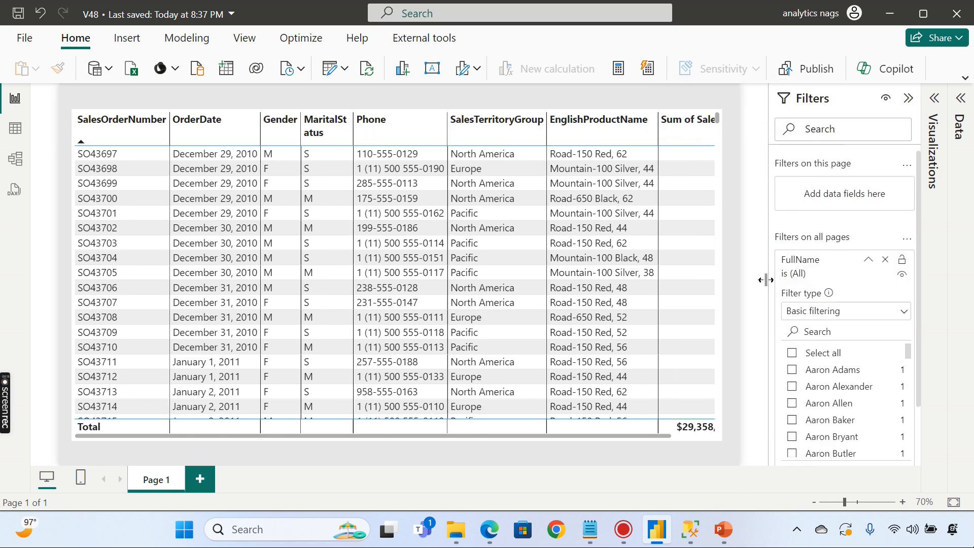
pyautogui.moveTo(832, 429)
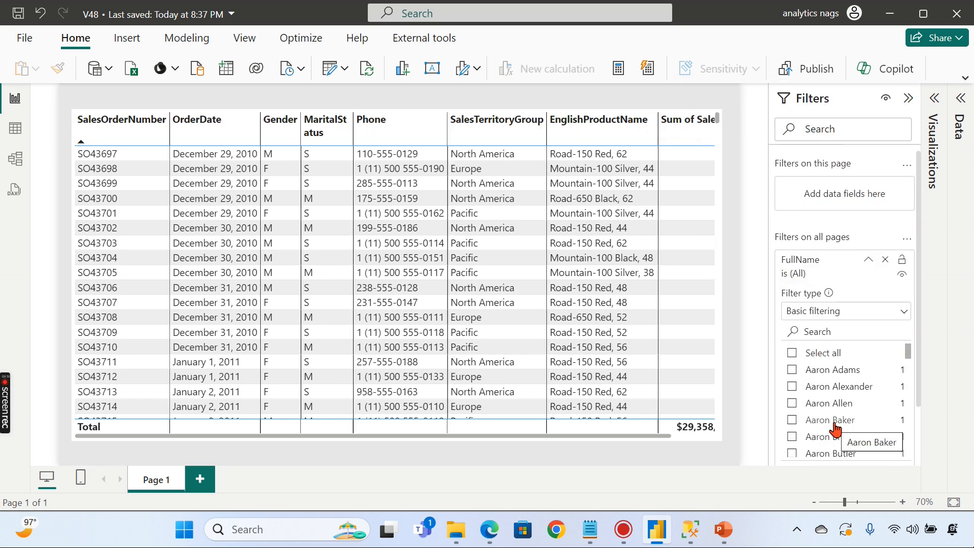
pyautogui.click(792, 420)
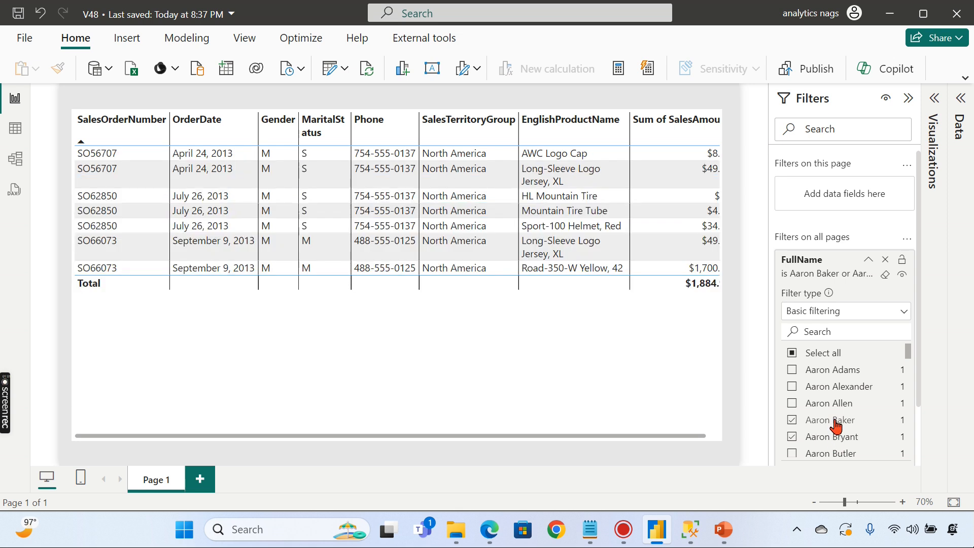
pyautogui.click(793, 419)
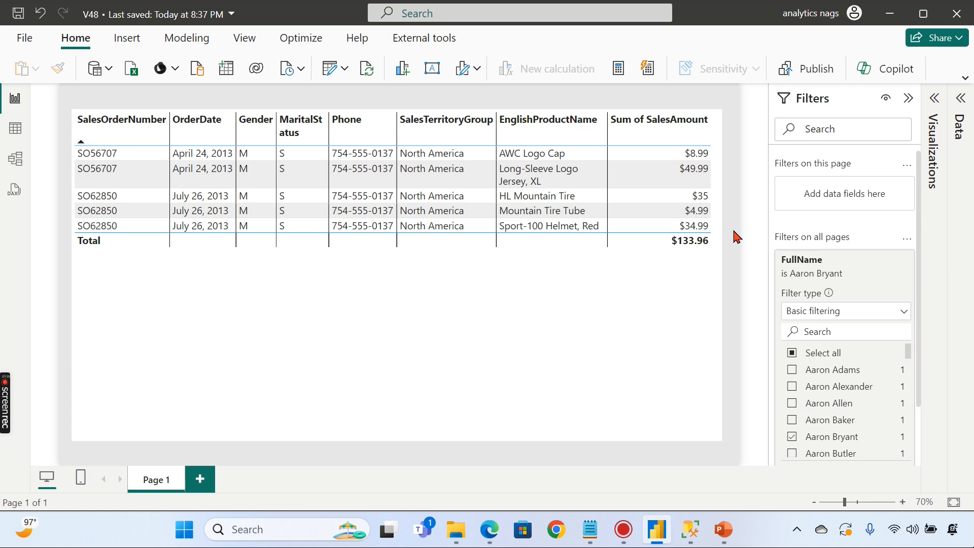
pyautogui.moveTo(874, 272)
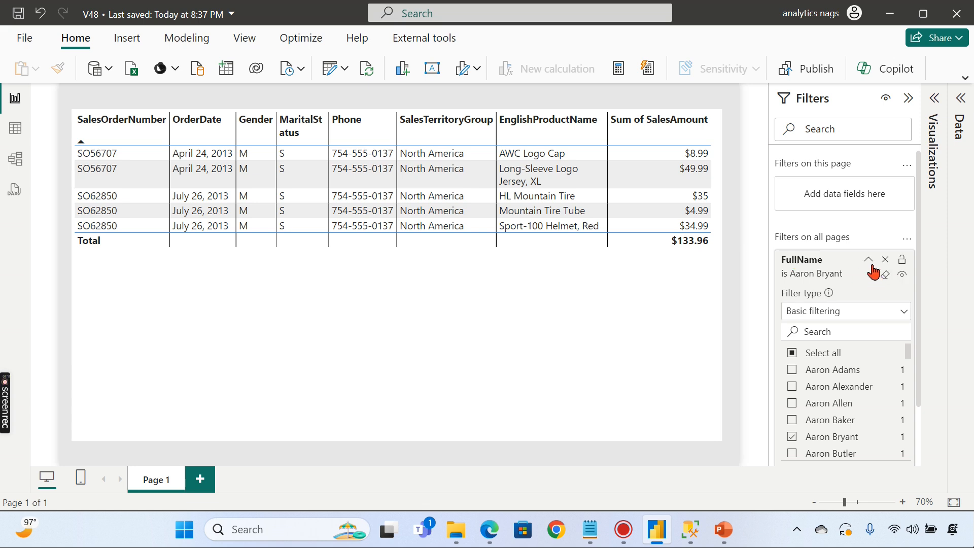
pyautogui.click(868, 259)
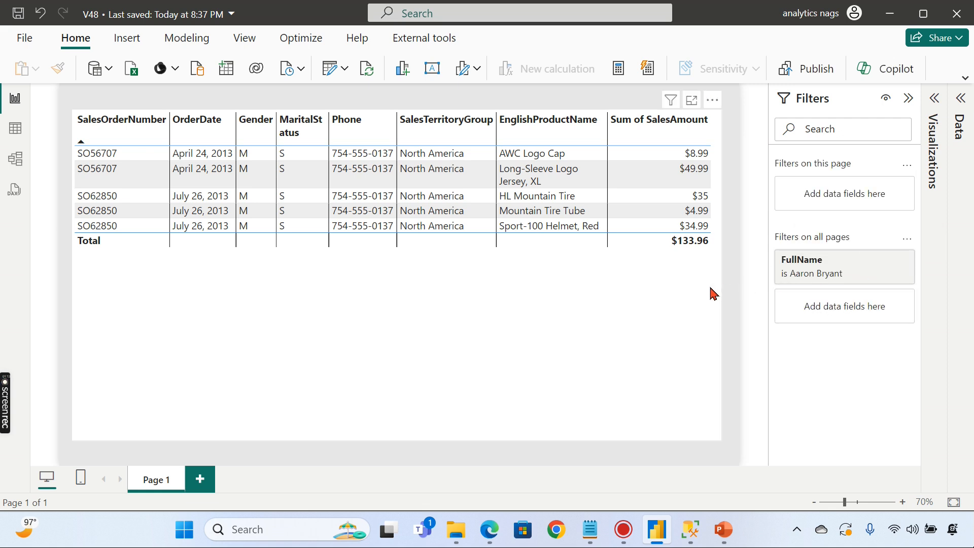
pyautogui.moveTo(738, 299)
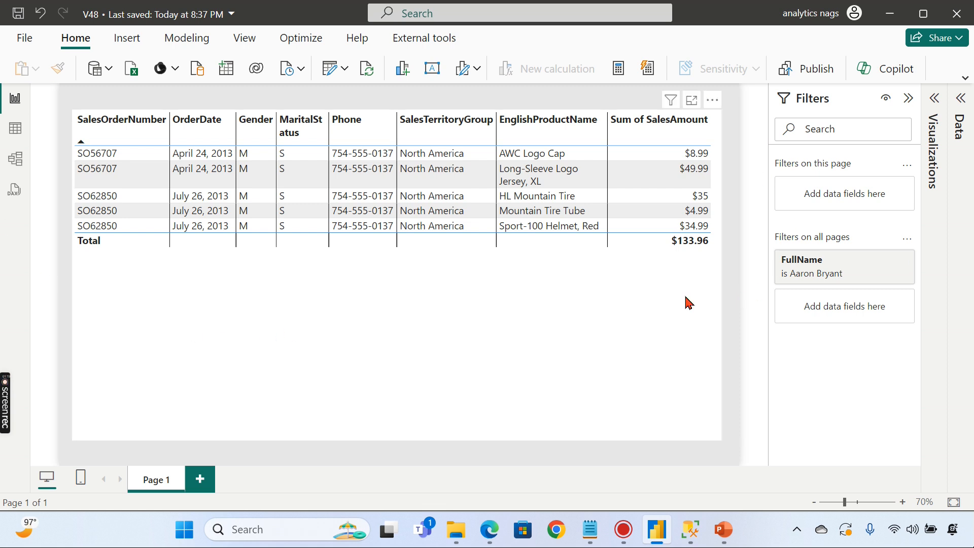
pyautogui.moveTo(866, 298)
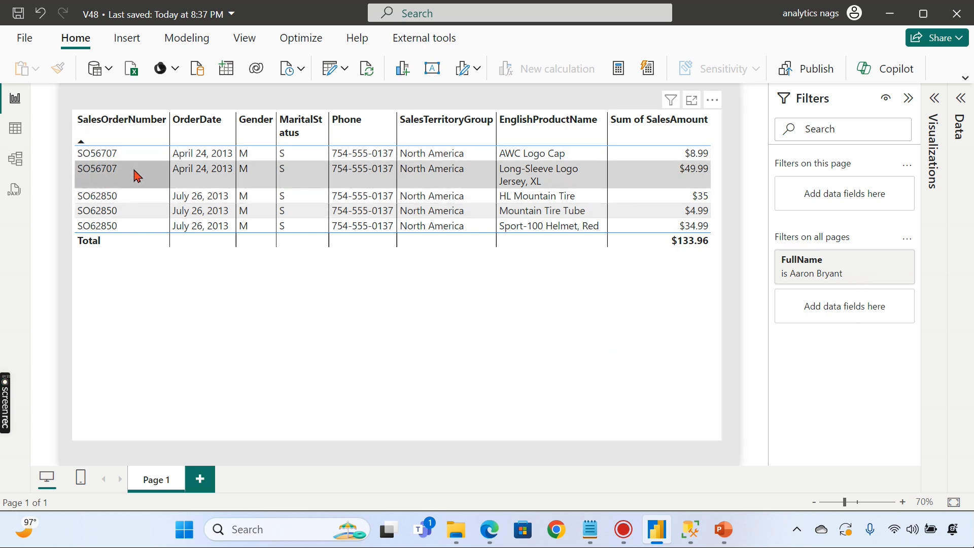
pyautogui.moveTo(265, 181)
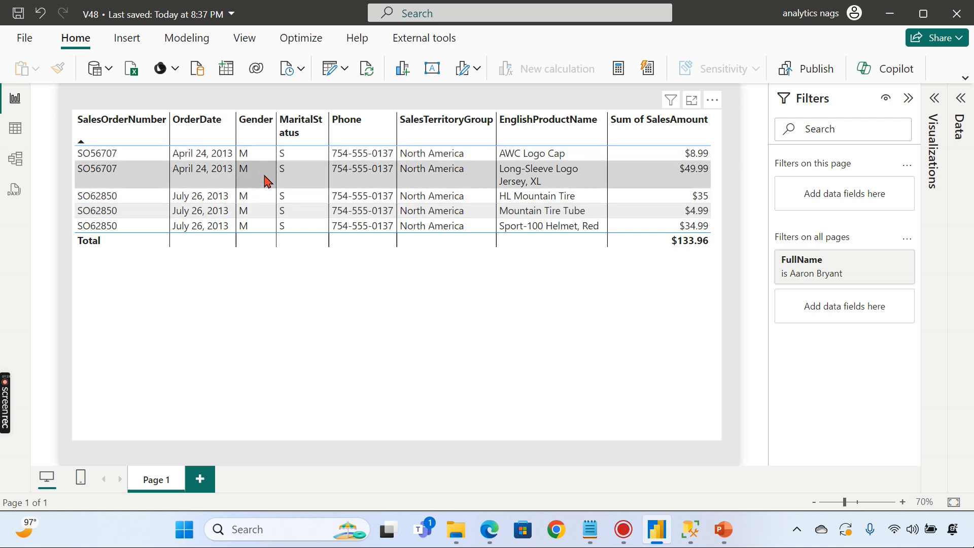
pyautogui.moveTo(292, 153)
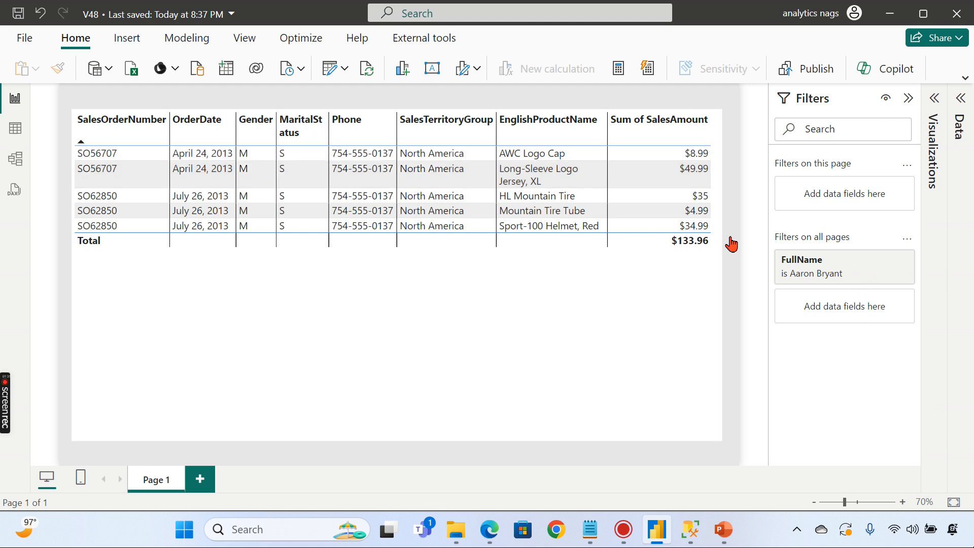
pyautogui.click(302, 168)
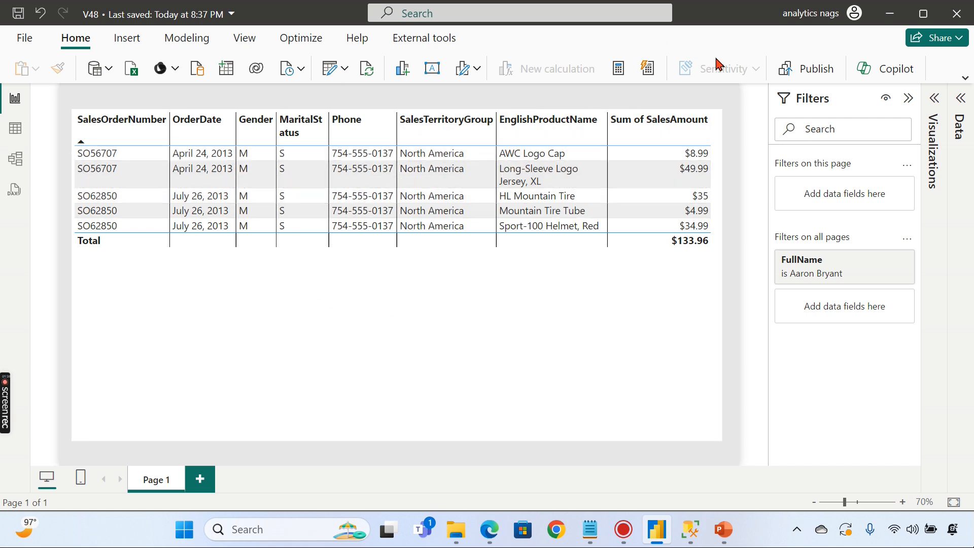
pyautogui.click(538, 174)
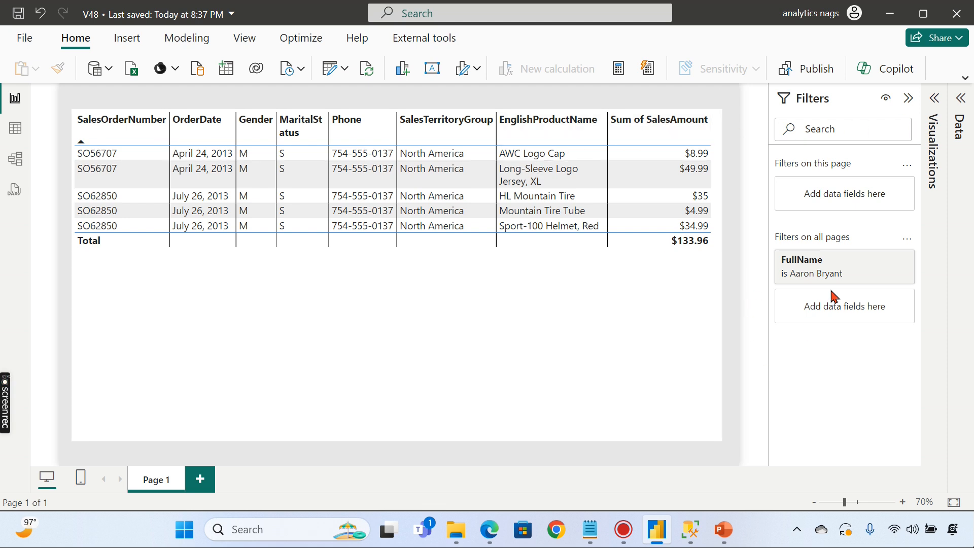
# Step: Clear the FullName filter so the table lists all sales orders again
pyautogui.click(843, 266)
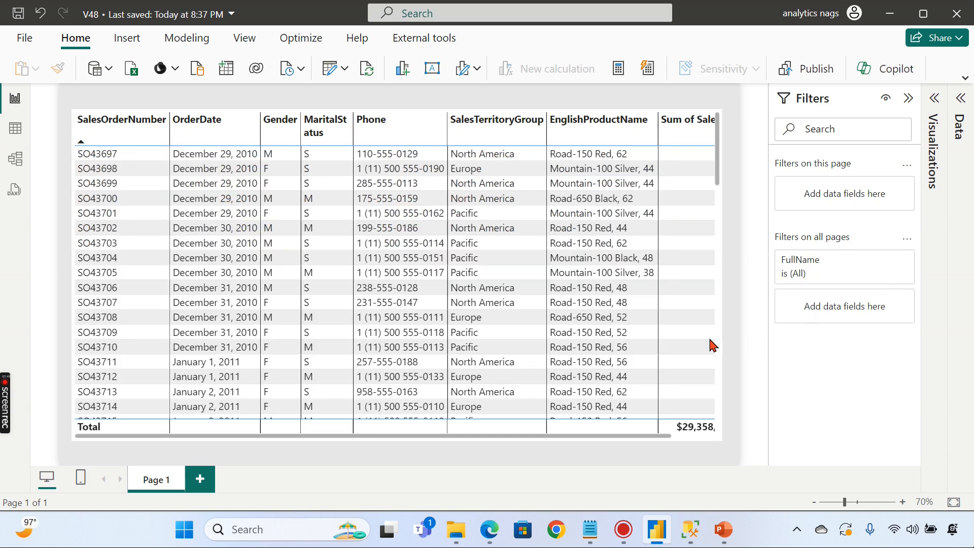
pyautogui.moveTo(805, 440)
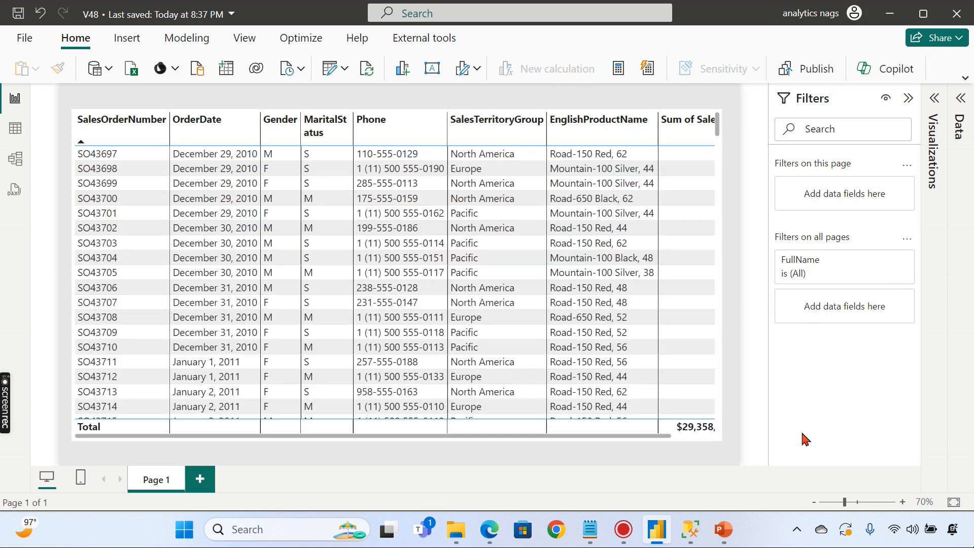
pyautogui.moveTo(631, 119)
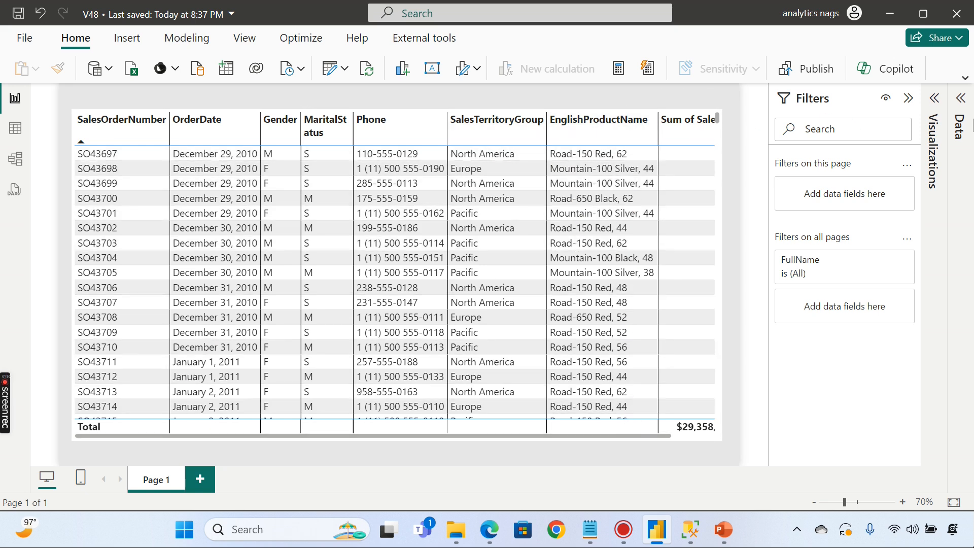
pyautogui.moveTo(905, 169)
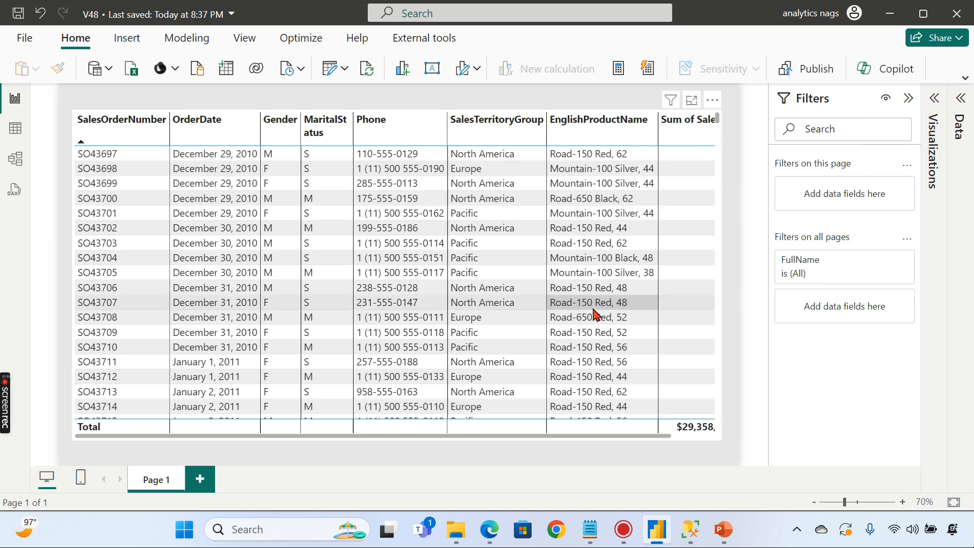
pyautogui.moveTo(705, 227)
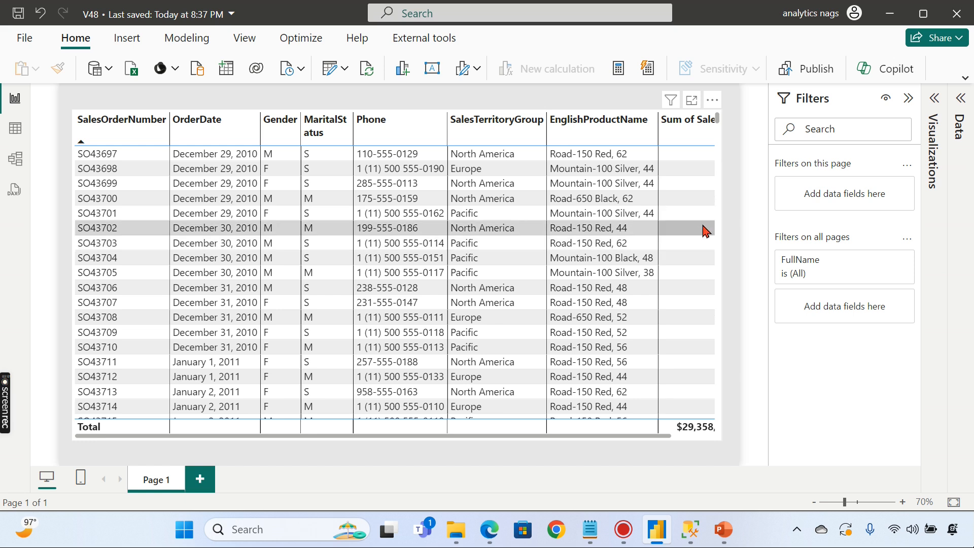
pyautogui.moveTo(675, 168)
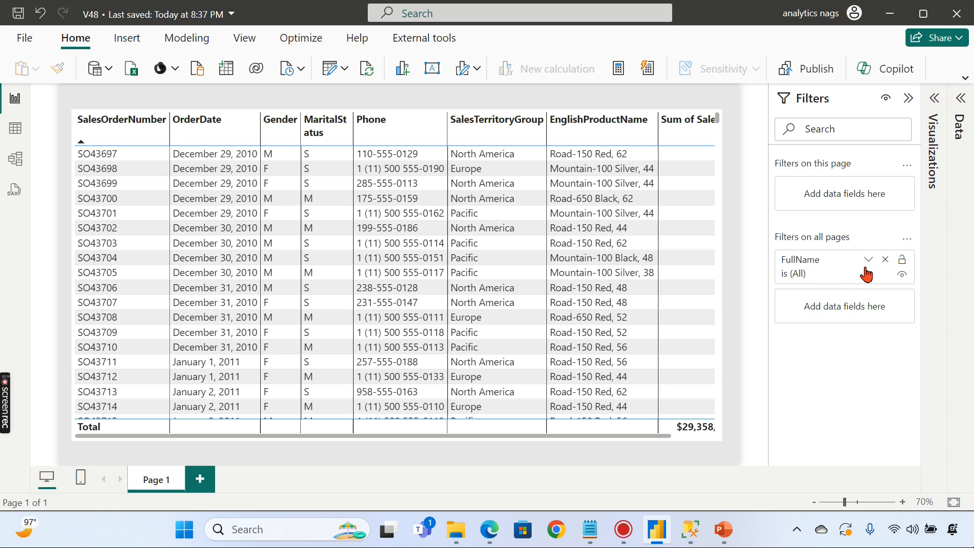
pyautogui.click(845, 266)
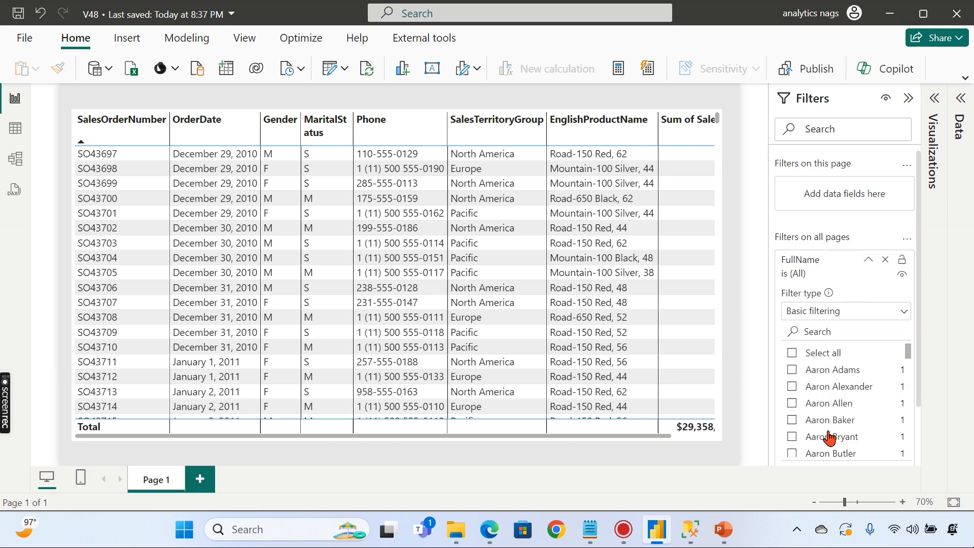
pyautogui.click(792, 436)
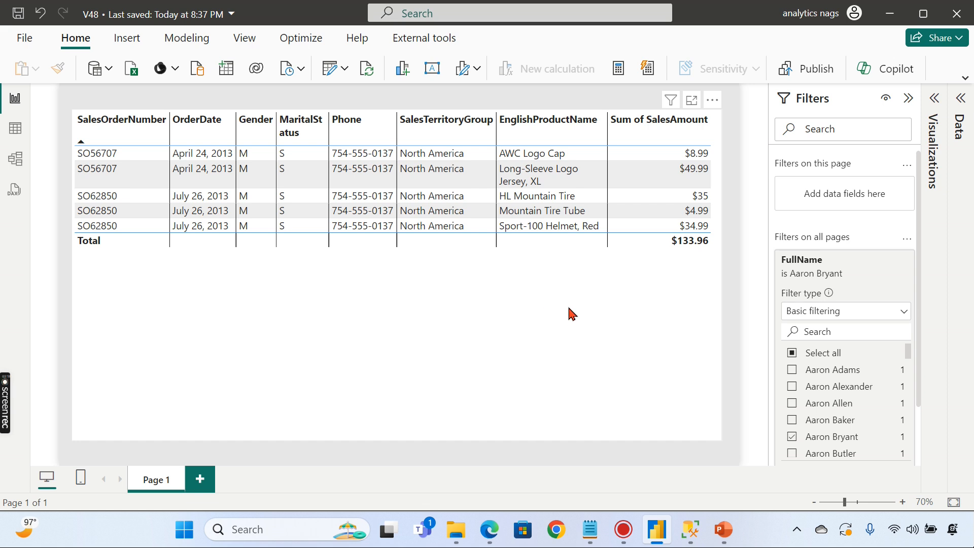
pyautogui.moveTo(321, 416)
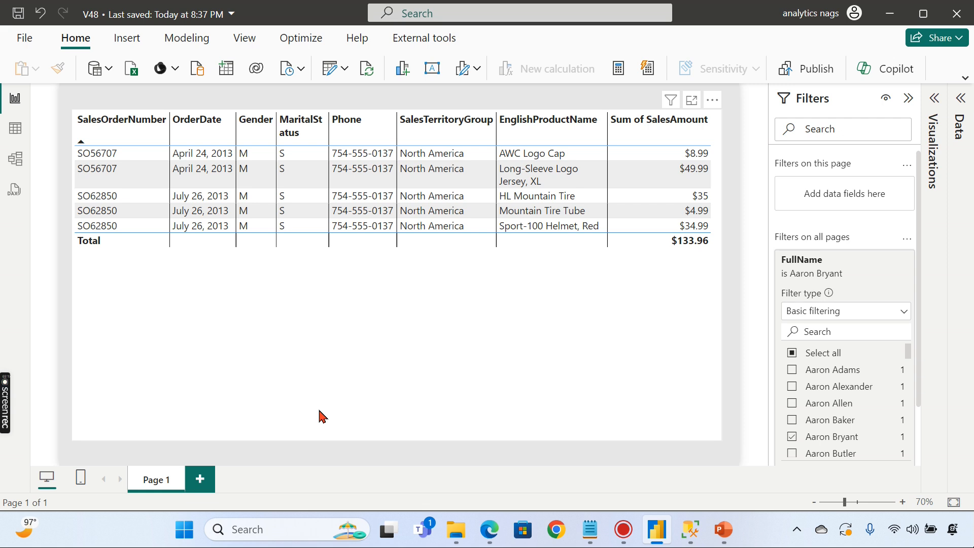
pyautogui.moveTo(173, 479)
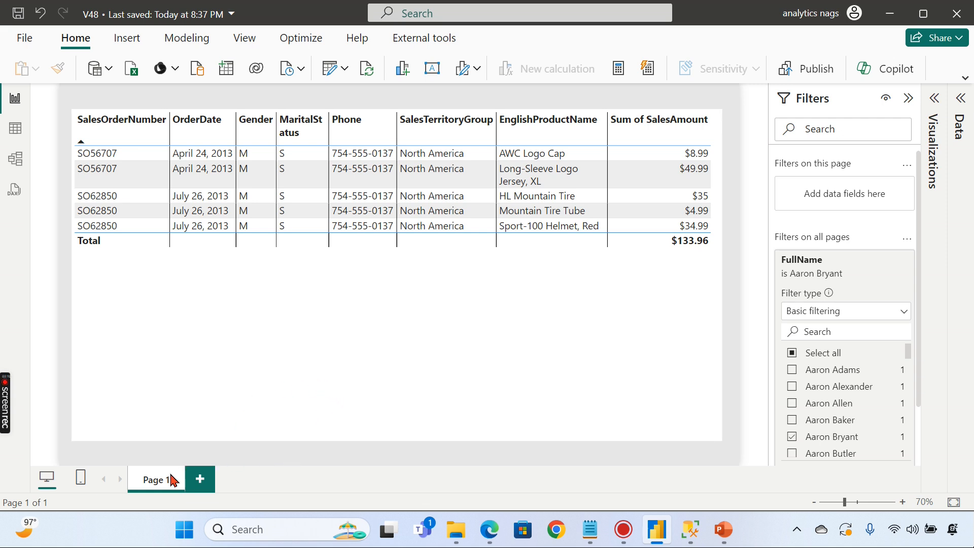
# Step: Duplicate Page 1 into 'Duplicate of Page 1' with the filtered sales table
pyautogui.rightClick(155, 480)
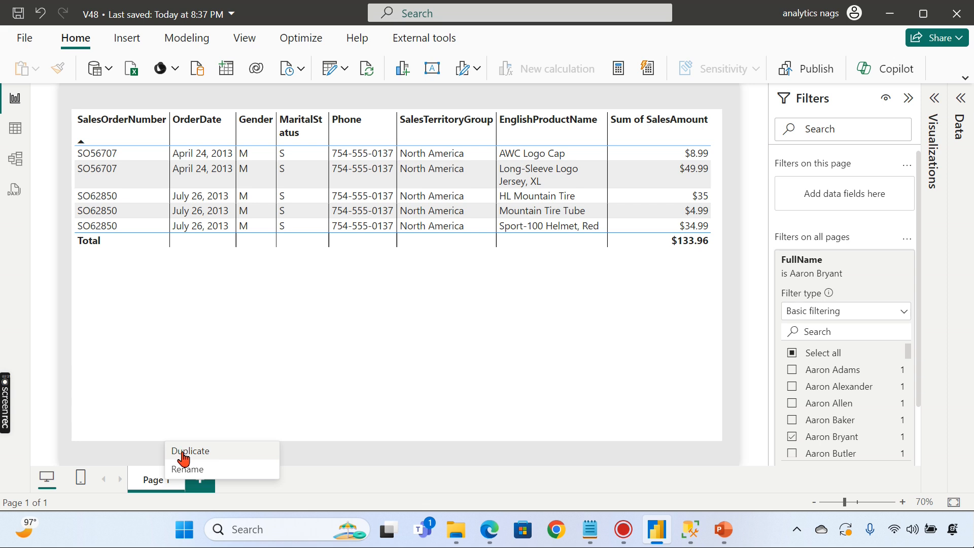
pyautogui.moveTo(553, 310)
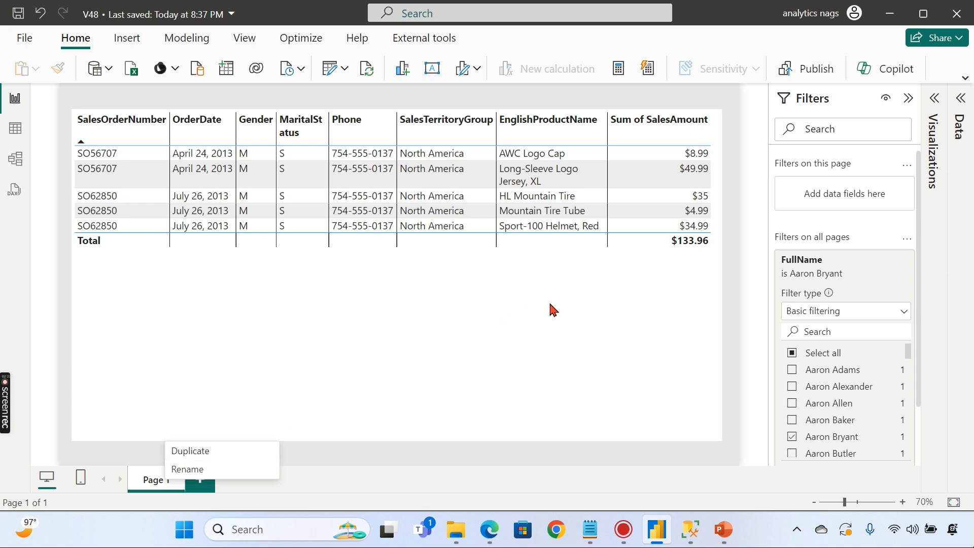
pyautogui.moveTo(487, 314)
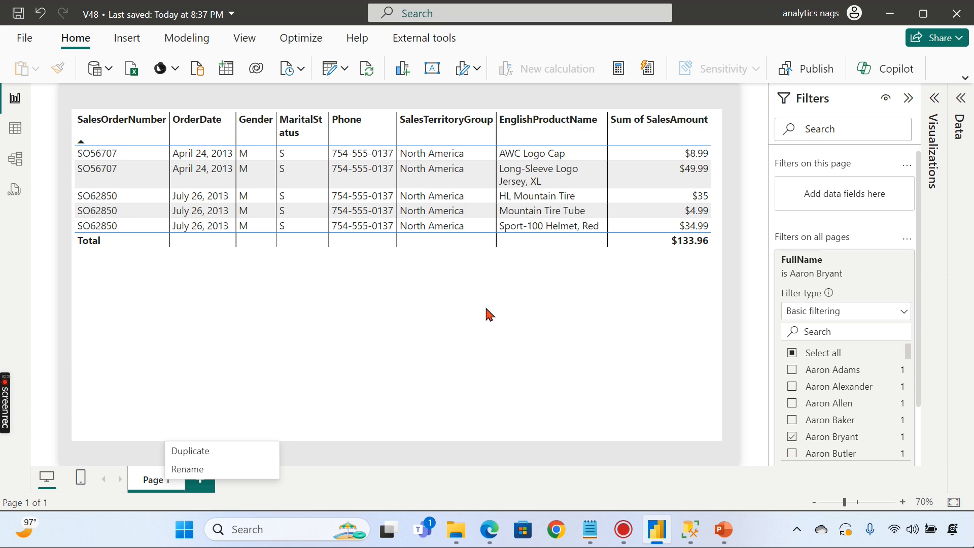
pyautogui.moveTo(560, 115)
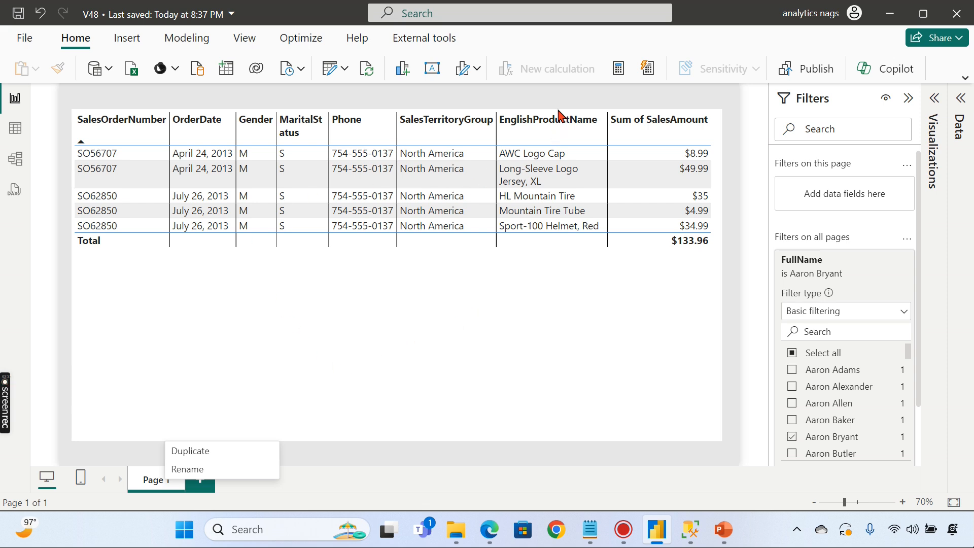
pyautogui.moveTo(551, 140)
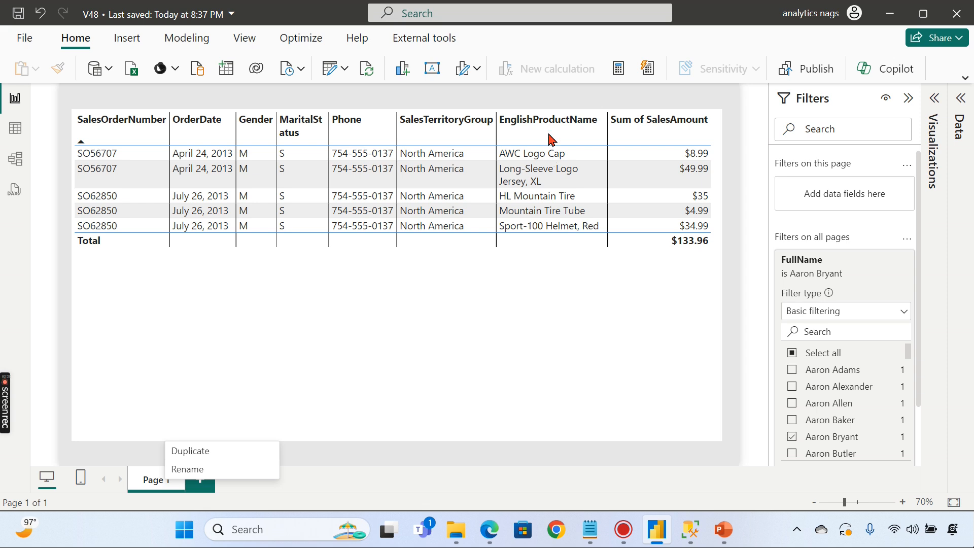
pyautogui.moveTo(205, 453)
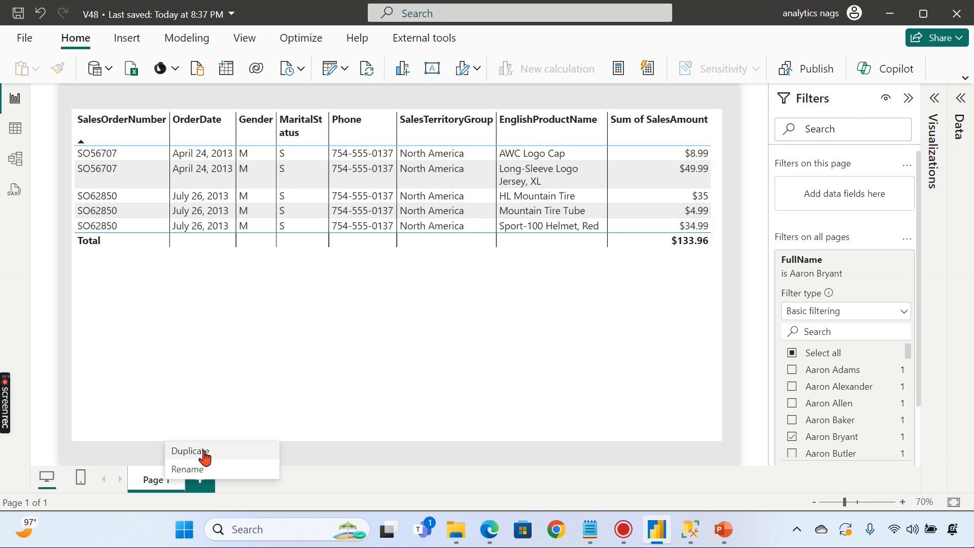
pyautogui.click(190, 451)
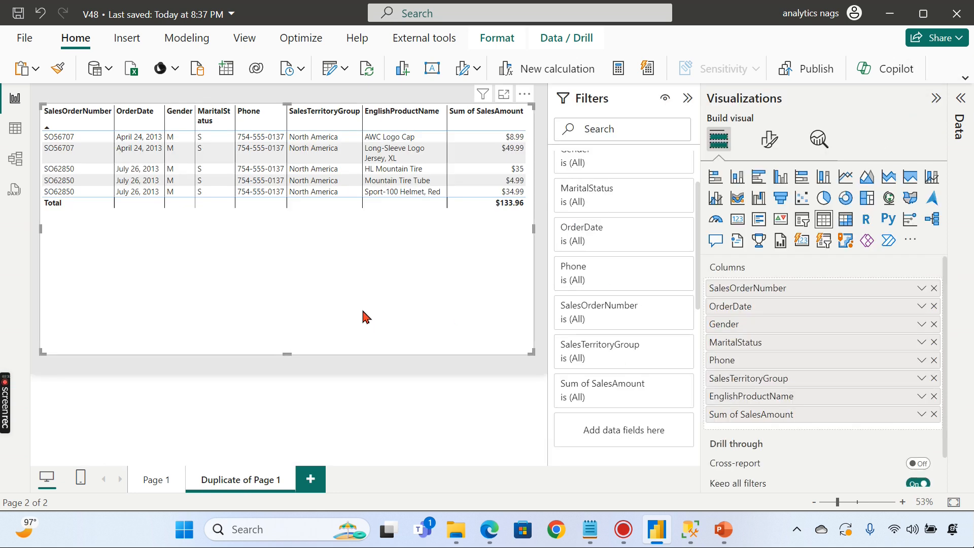
pyautogui.moveTo(823, 230)
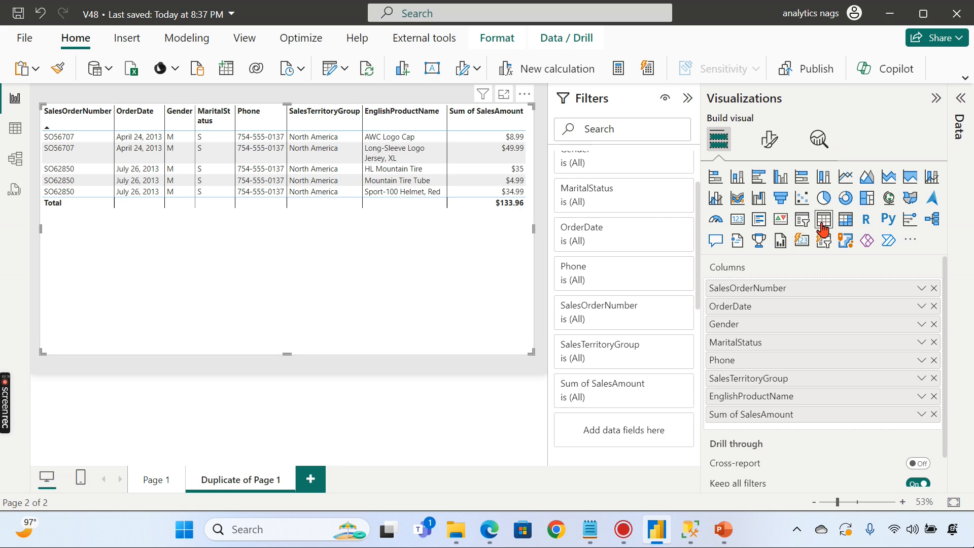
pyautogui.moveTo(845, 219)
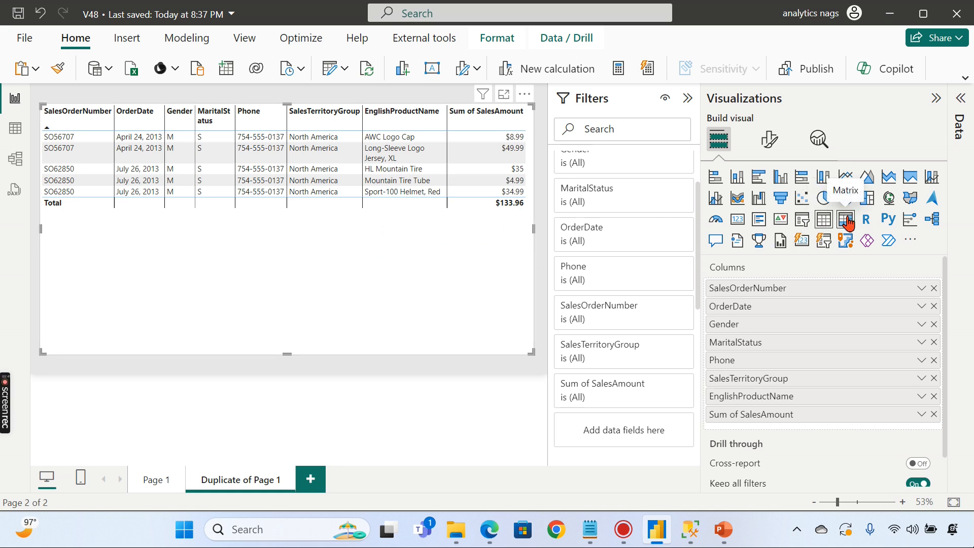
# Step: Convert the copied sales table into a matrix with products across the columns
pyautogui.click(845, 218)
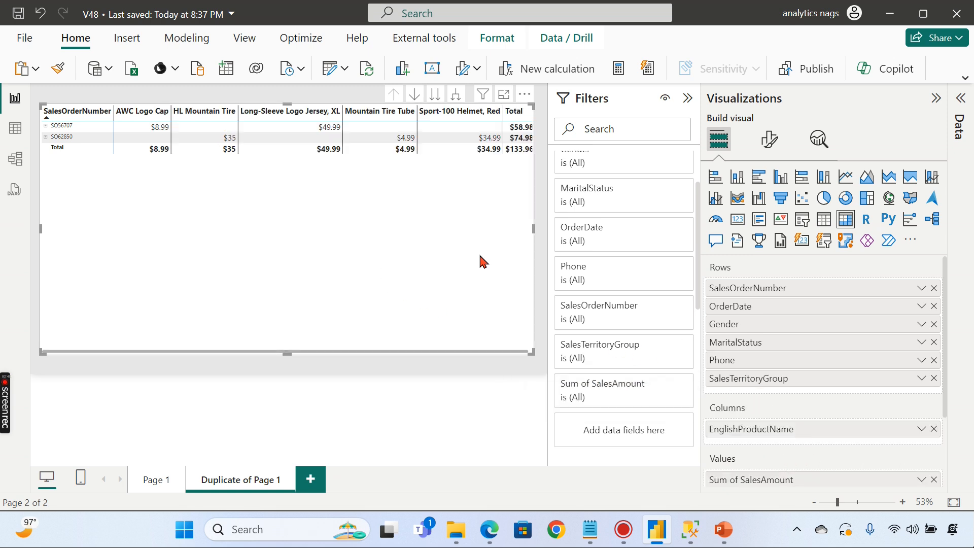
pyautogui.moveTo(266, 187)
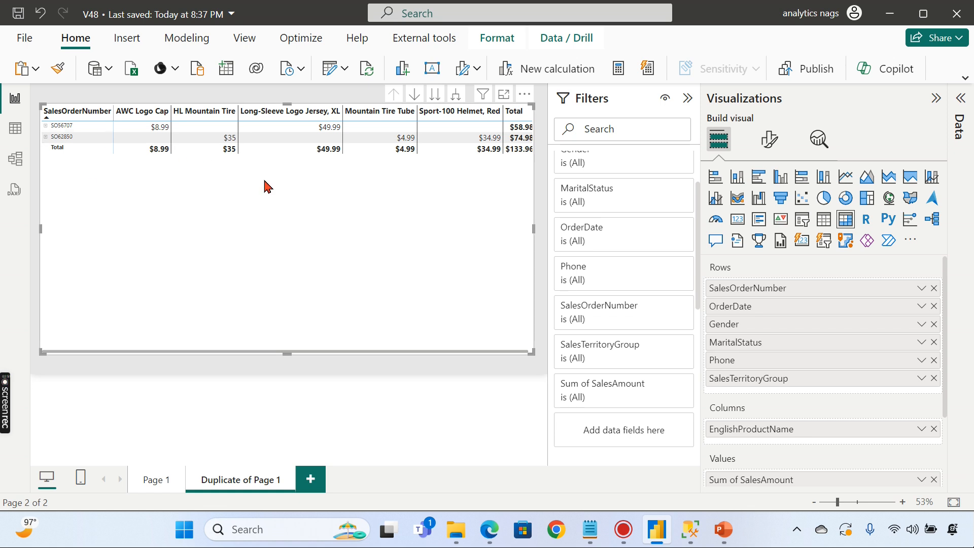
pyautogui.moveTo(524, 198)
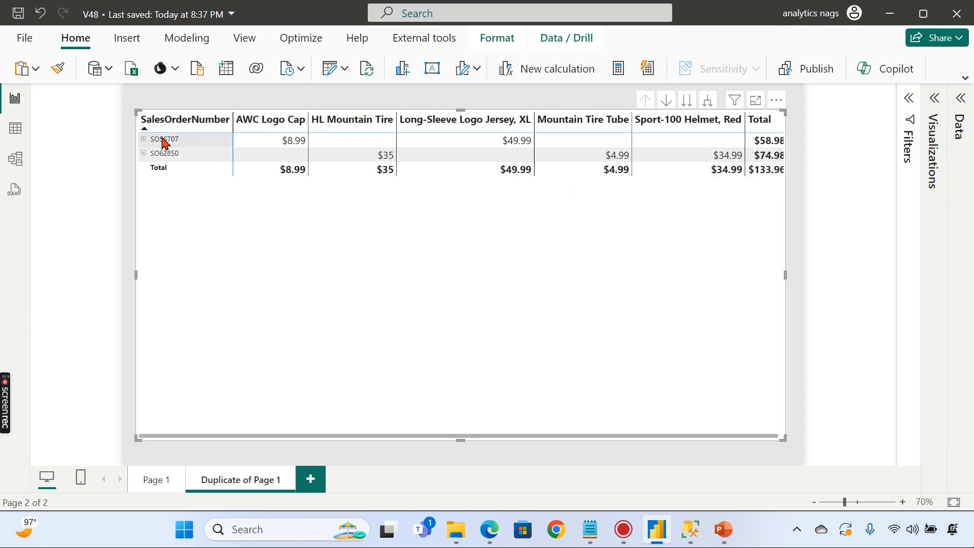
# Step: Expand all matrix row levels to show date, gender, marital status, phone and territory
pyautogui.rightClick(162, 139)
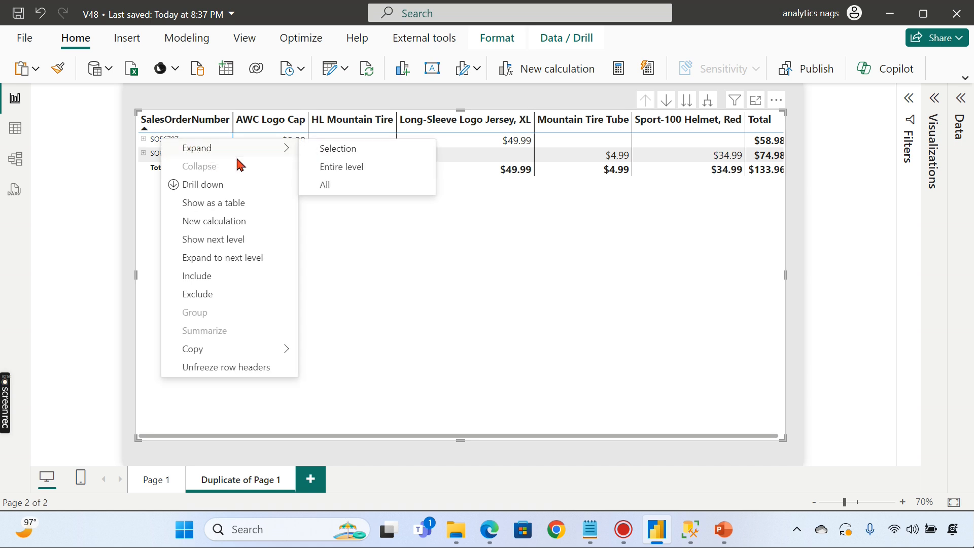
pyautogui.click(325, 184)
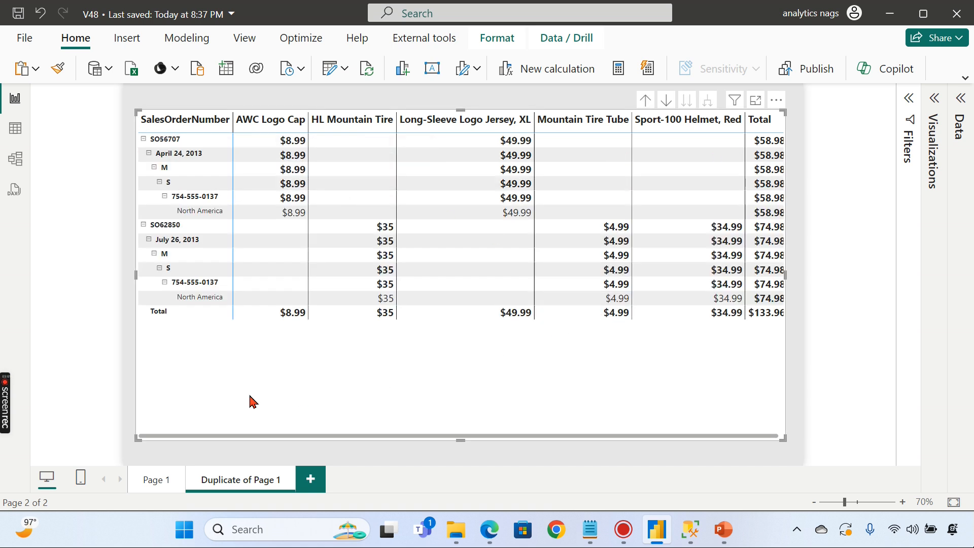
pyautogui.moveTo(475, 255)
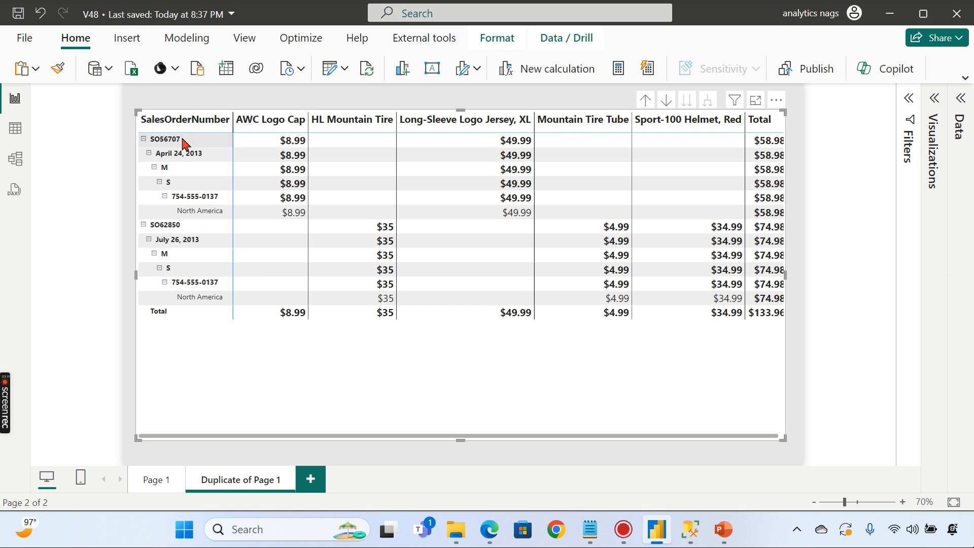
pyautogui.moveTo(352, 124)
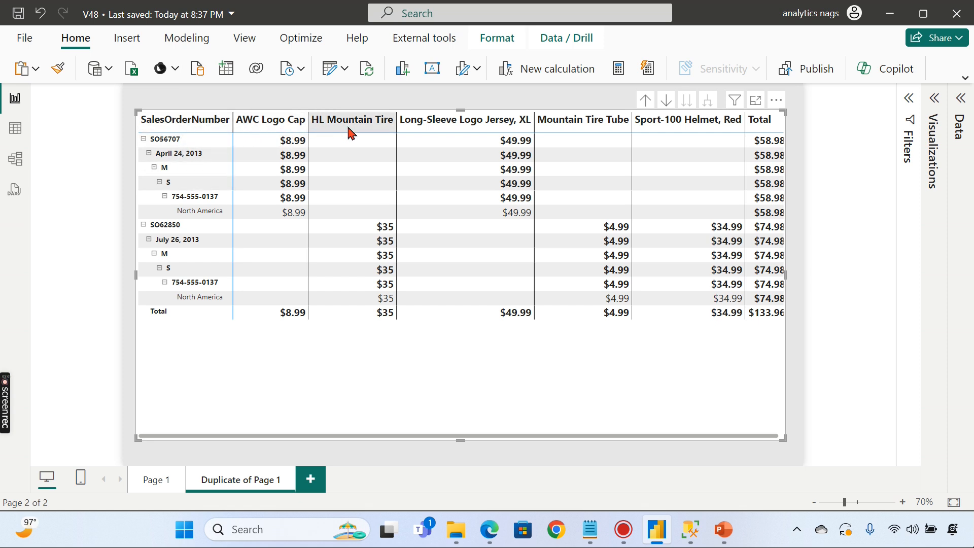
pyautogui.moveTo(293, 129)
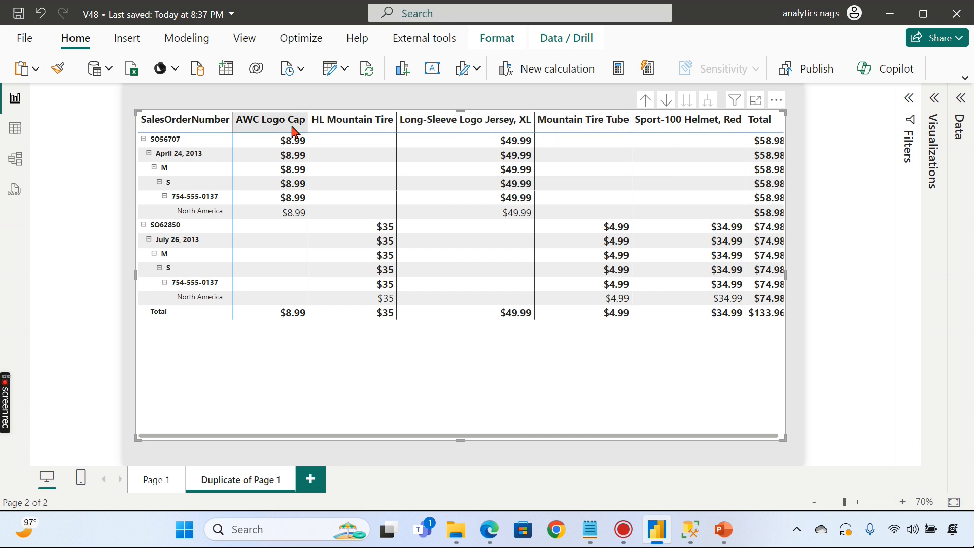
pyautogui.moveTo(578, 214)
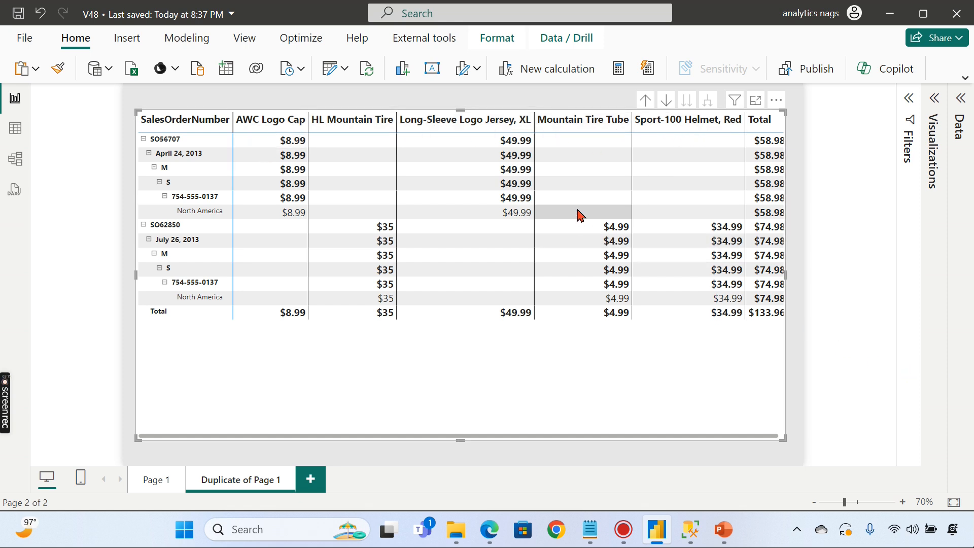
pyautogui.moveTo(707, 138)
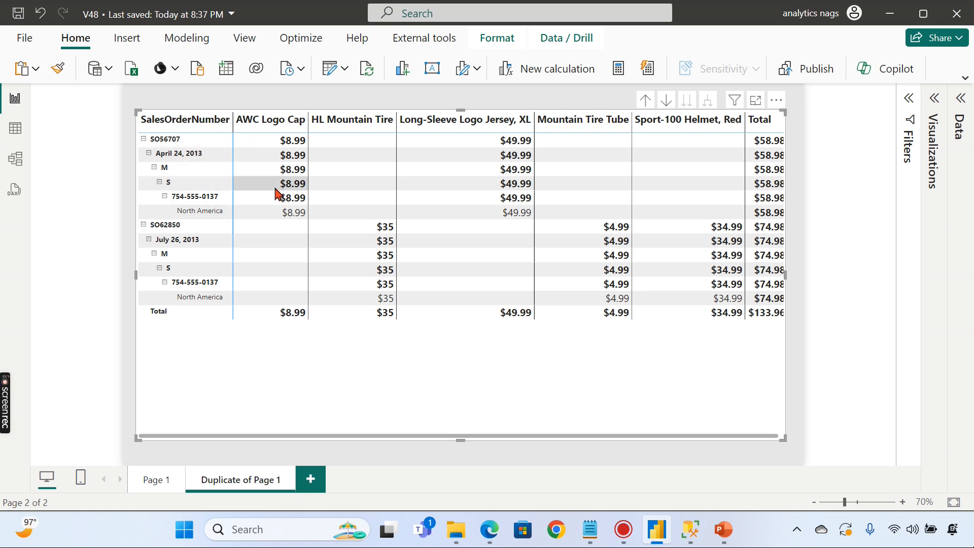
pyautogui.moveTo(531, 429)
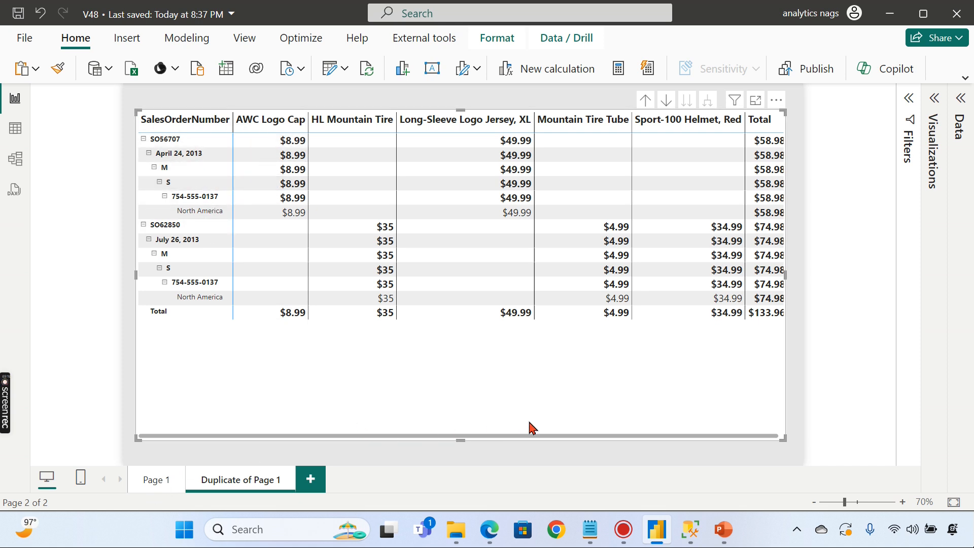
pyautogui.moveTo(702, 412)
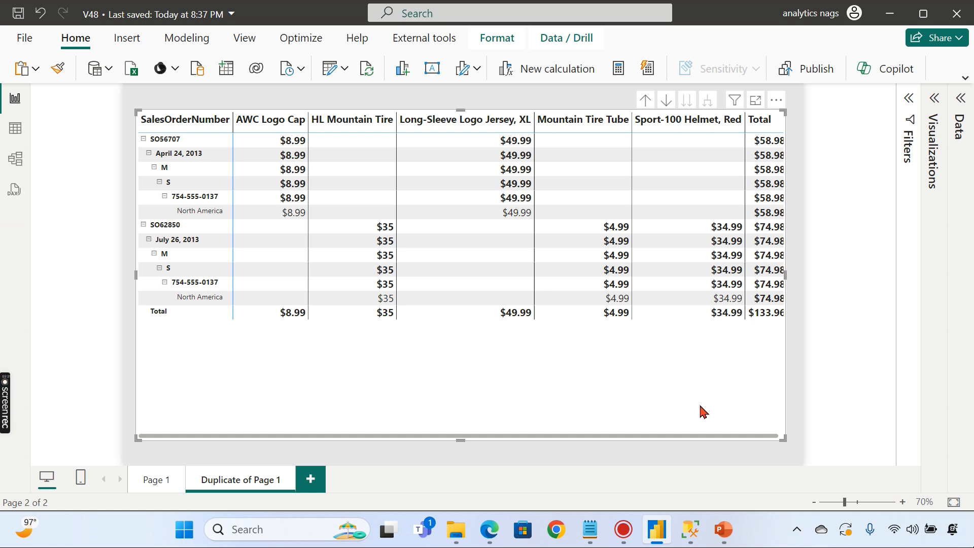
pyautogui.moveTo(939, 99)
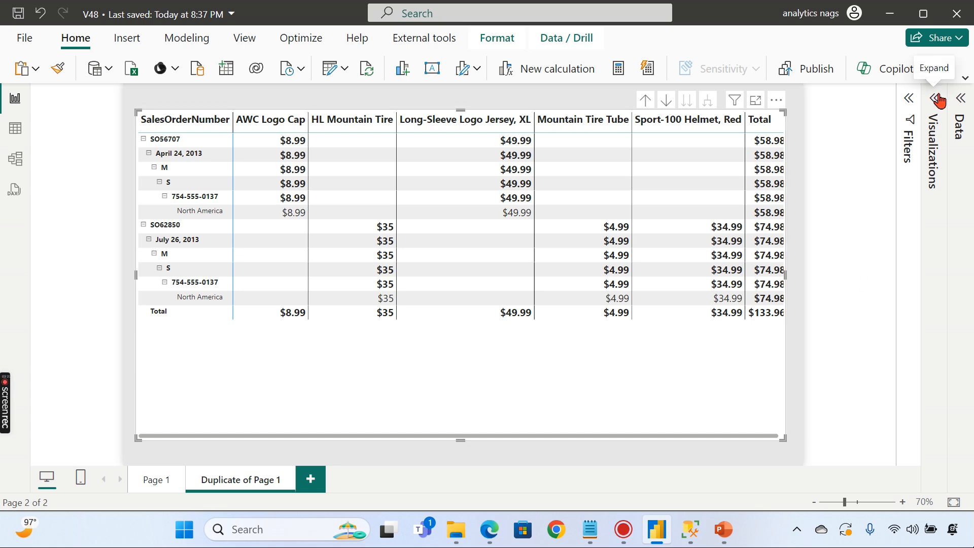
# Step: Open the matrix formatting options, ending on the Power BI May 2024 Feature Summary blog
pyautogui.click(938, 102)
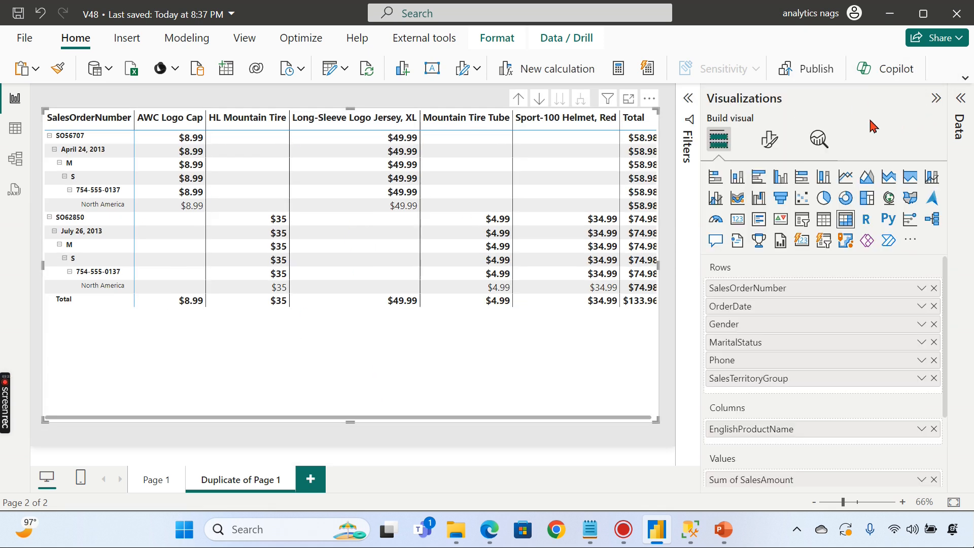
pyautogui.moveTo(768, 138)
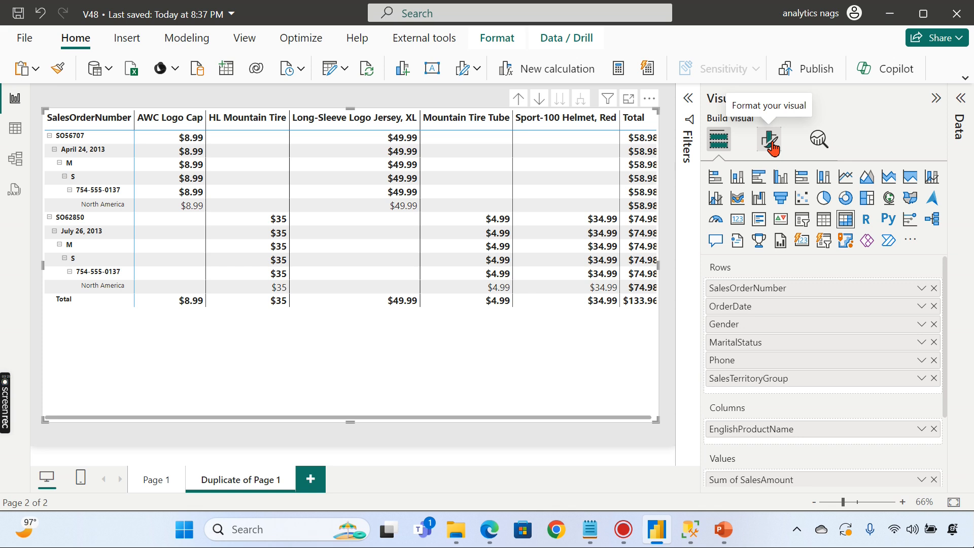
pyautogui.click(768, 139)
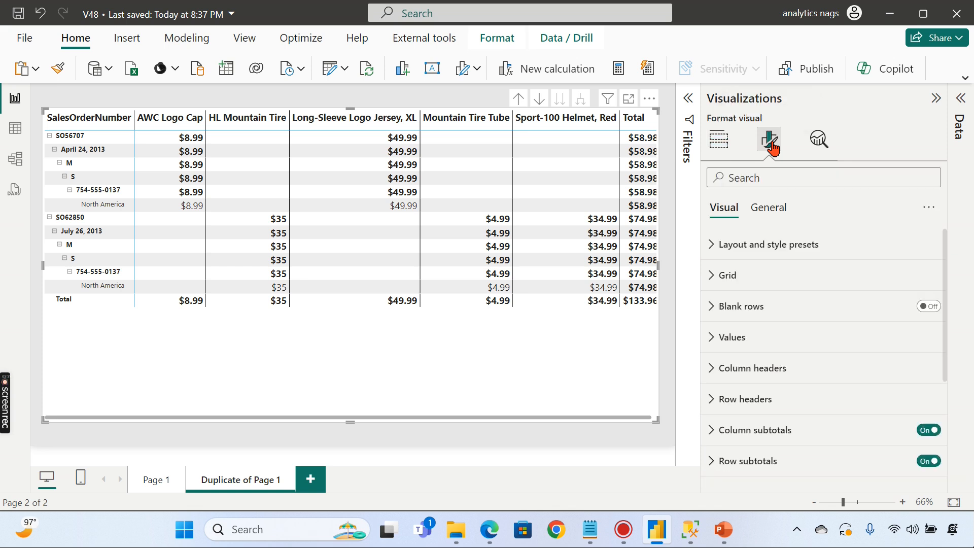
pyautogui.moveTo(616, 97)
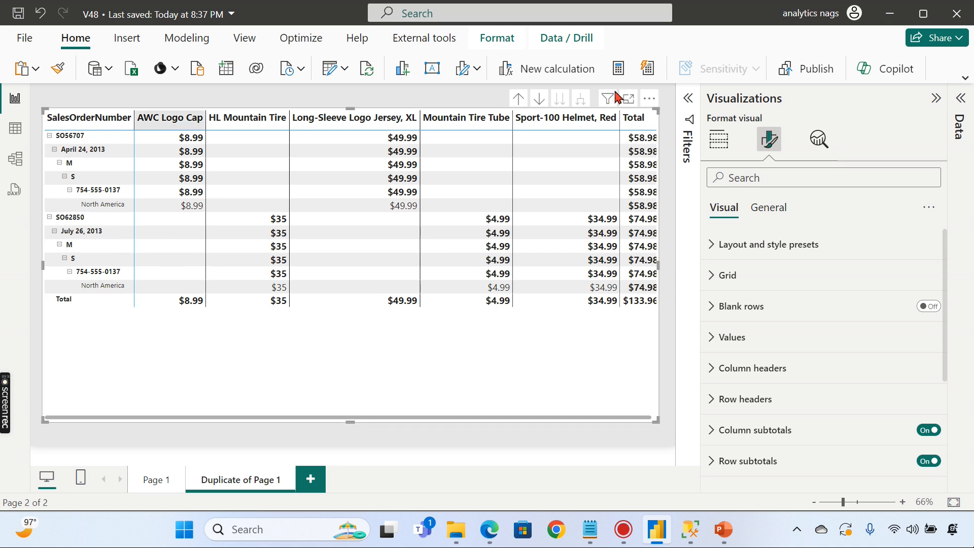
pyautogui.click(769, 244)
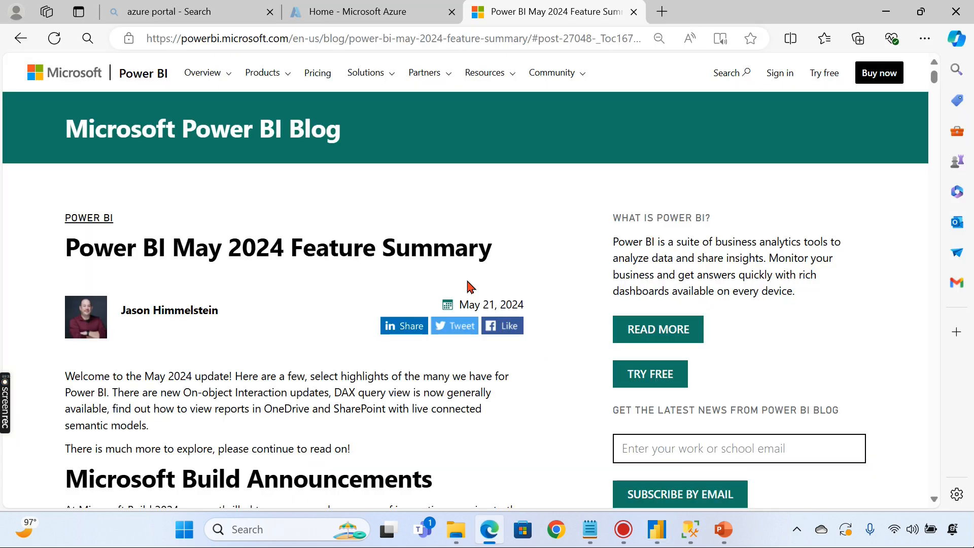
# Step: Read the blog's Matrix Layouts section, then return to the Power BI report
pyautogui.scroll(-3)
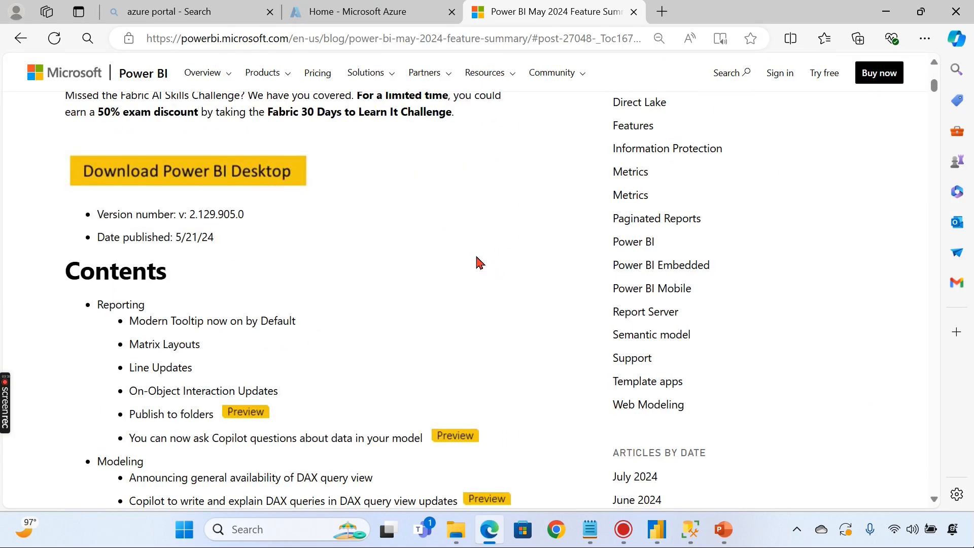
pyautogui.scroll(3)
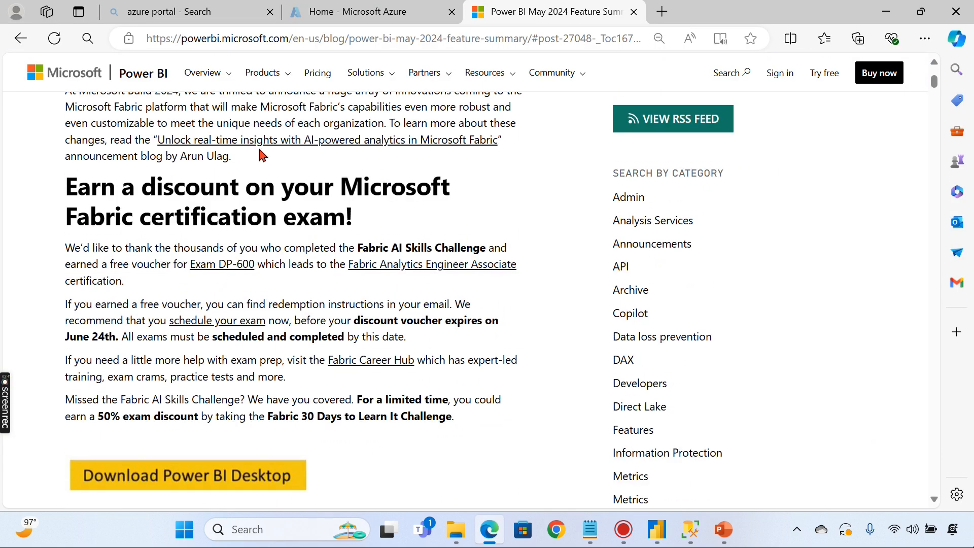
pyautogui.scroll(3)
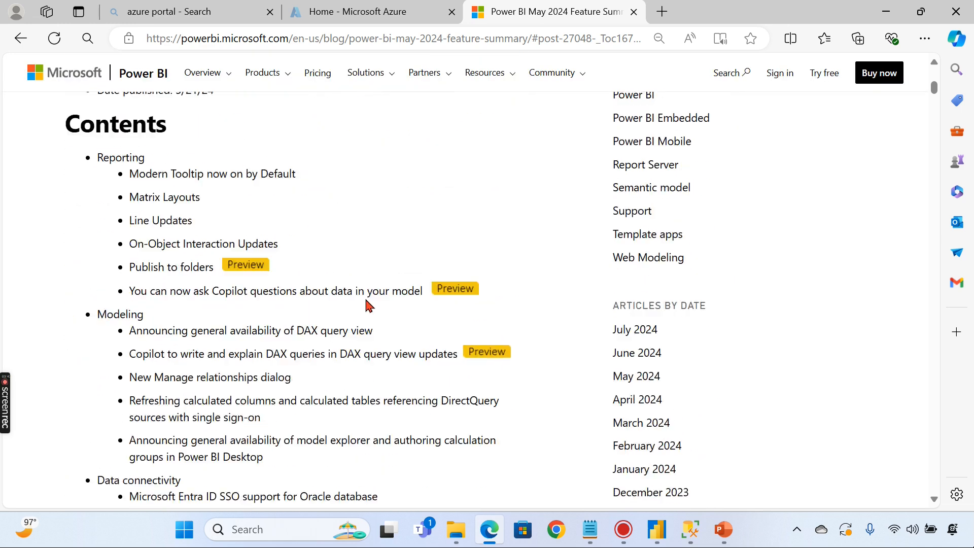
pyautogui.scroll(-3)
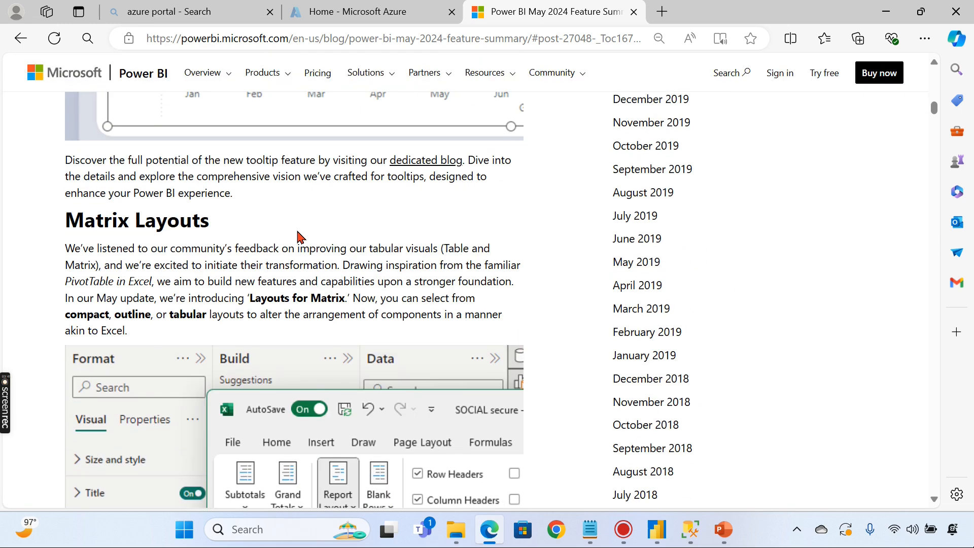
pyautogui.moveTo(260, 272)
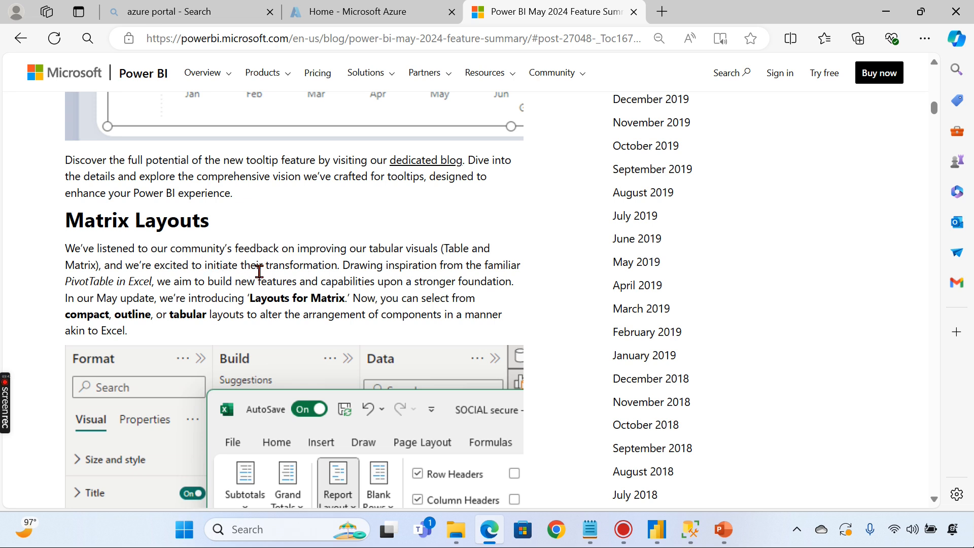
pyautogui.moveTo(147, 310)
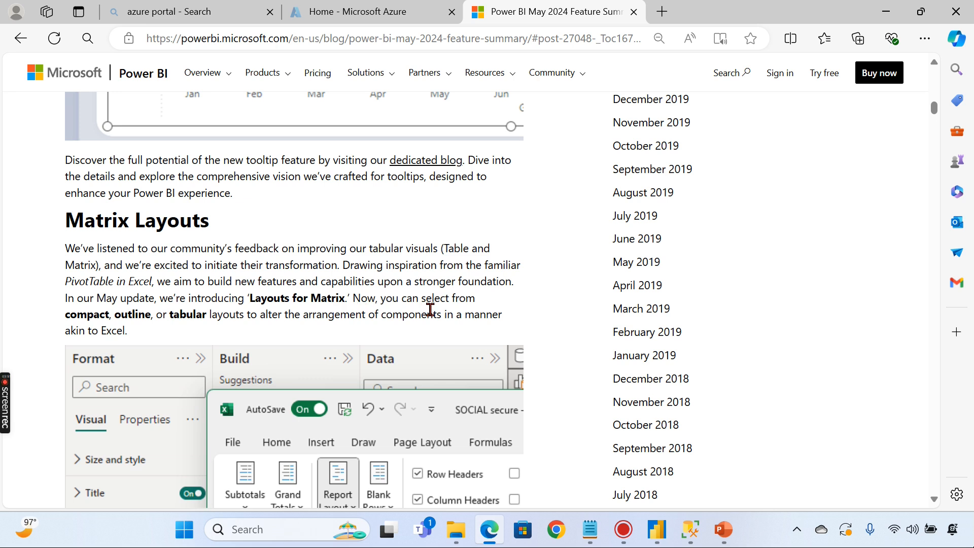
pyautogui.scroll(-3)
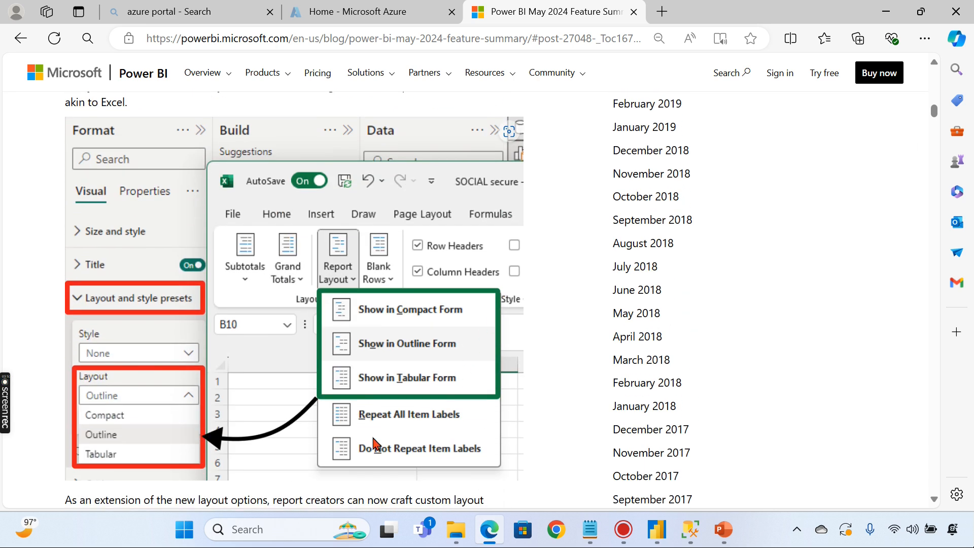
pyautogui.moveTo(438, 163)
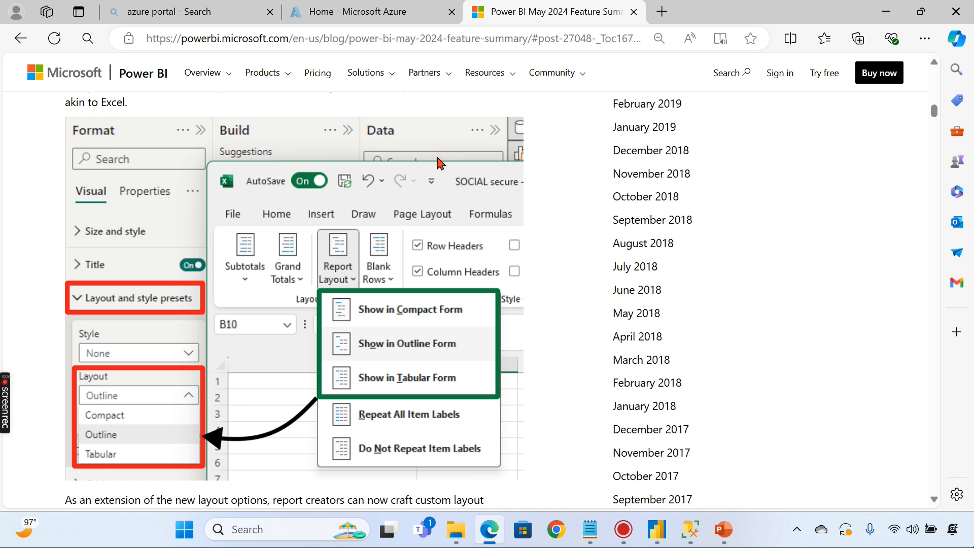
pyautogui.moveTo(487, 376)
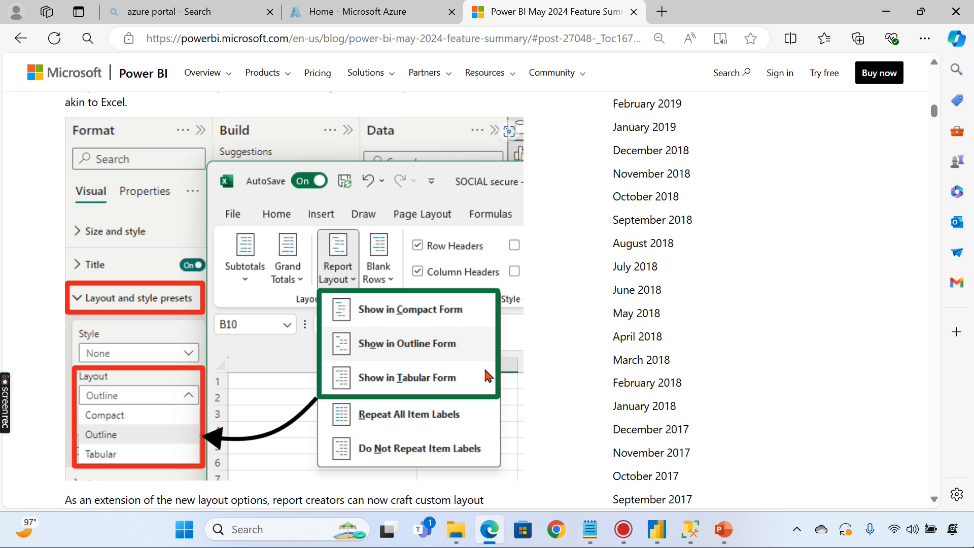
pyautogui.moveTo(398, 292)
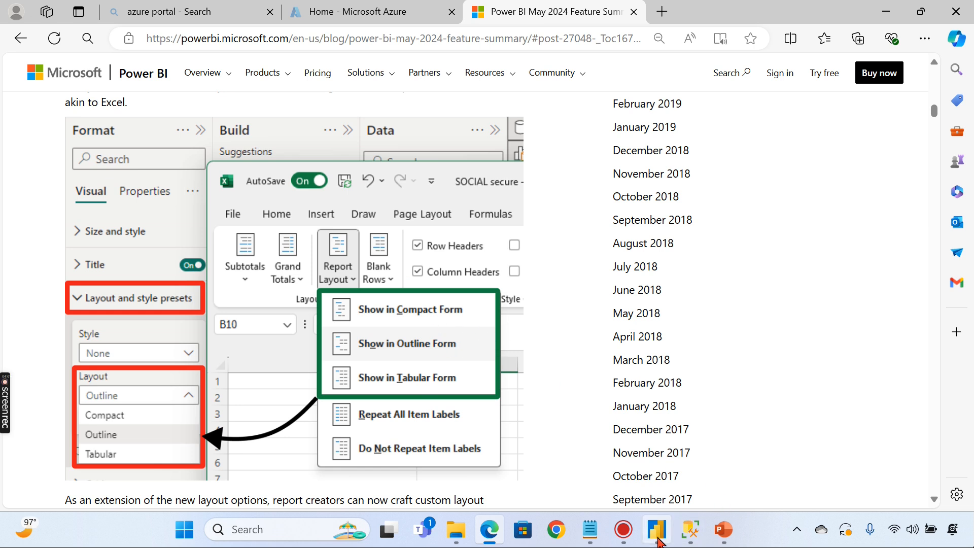
pyautogui.click(656, 531)
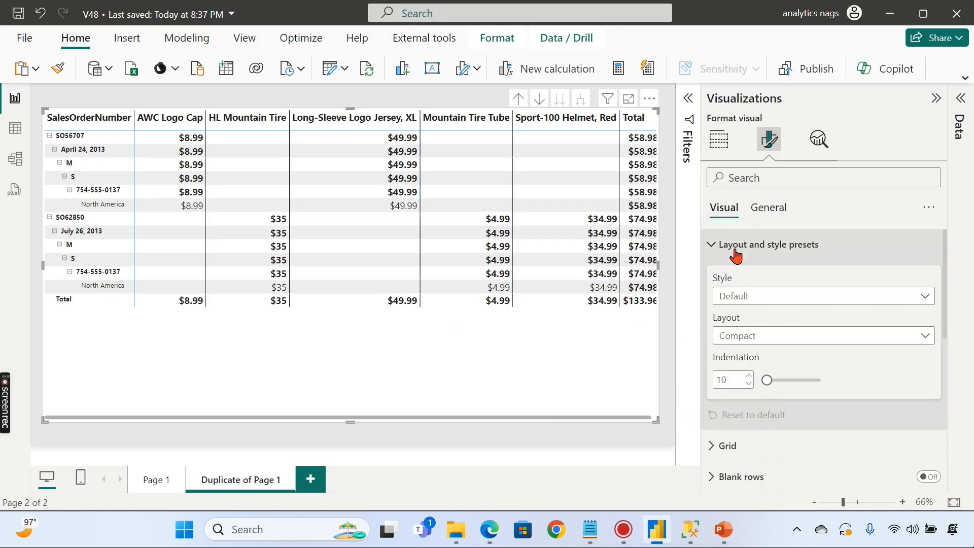
pyautogui.moveTo(758, 327)
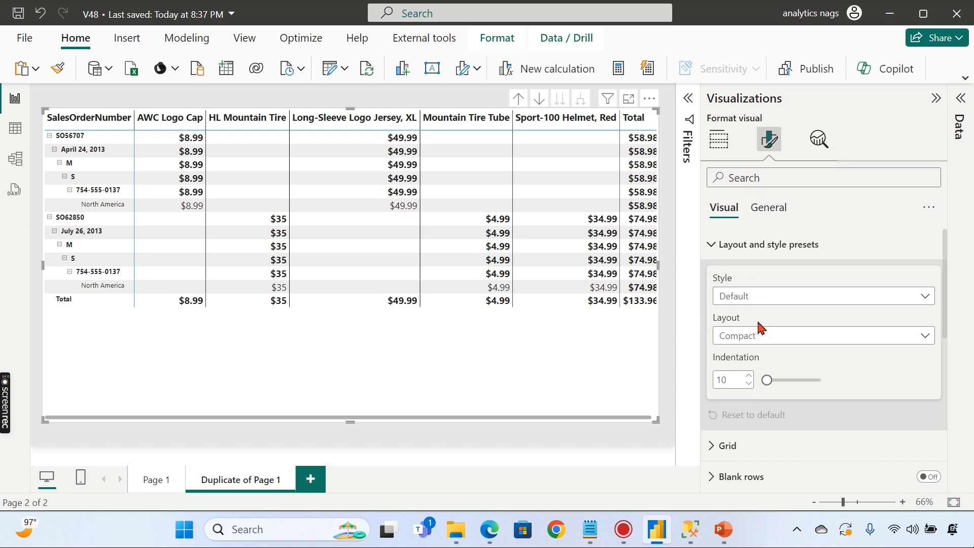
# Step: Change the matrix layout from Compact to Outline, giving each row field its own column
pyautogui.click(822, 335)
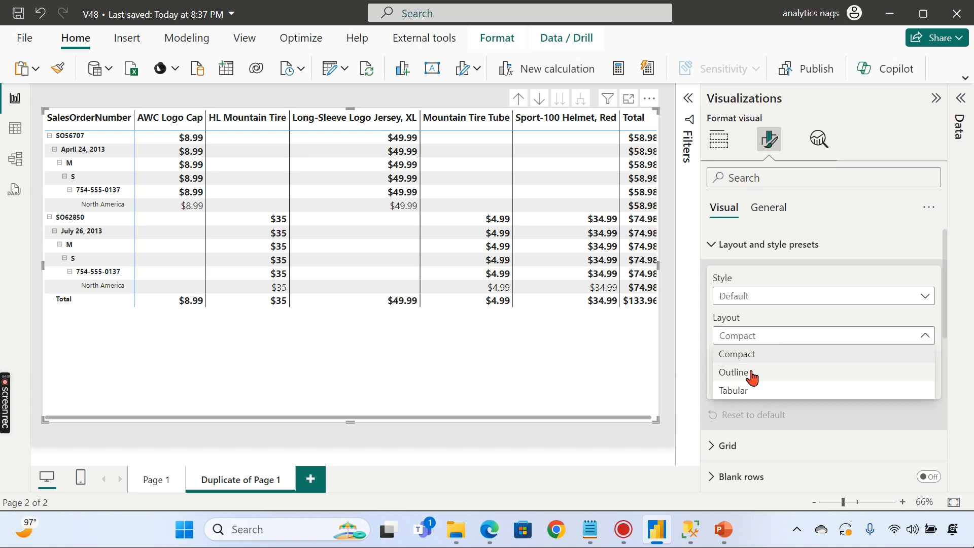
pyautogui.click(734, 371)
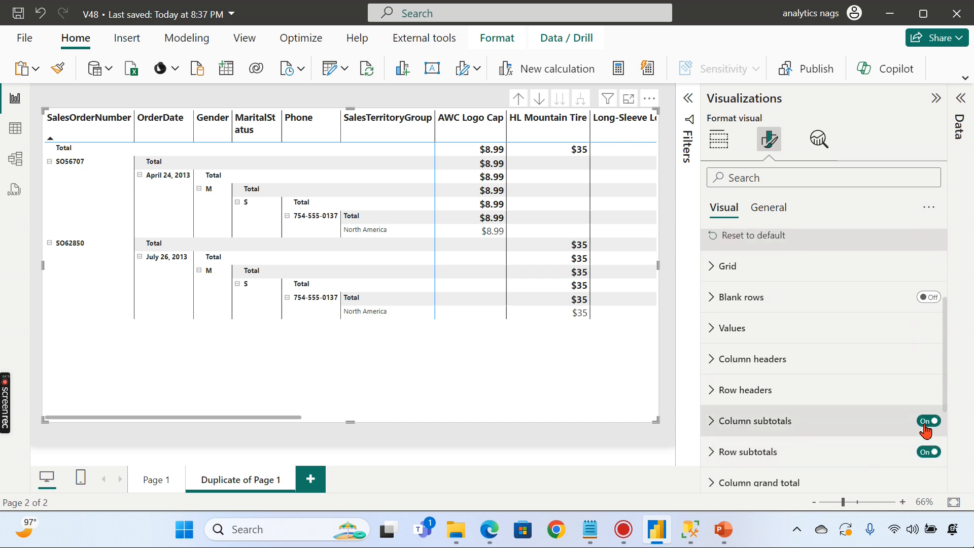
# Step: Switch both column subtotals and row subtotals to Off, leaving two flat order rows
pyautogui.click(928, 421)
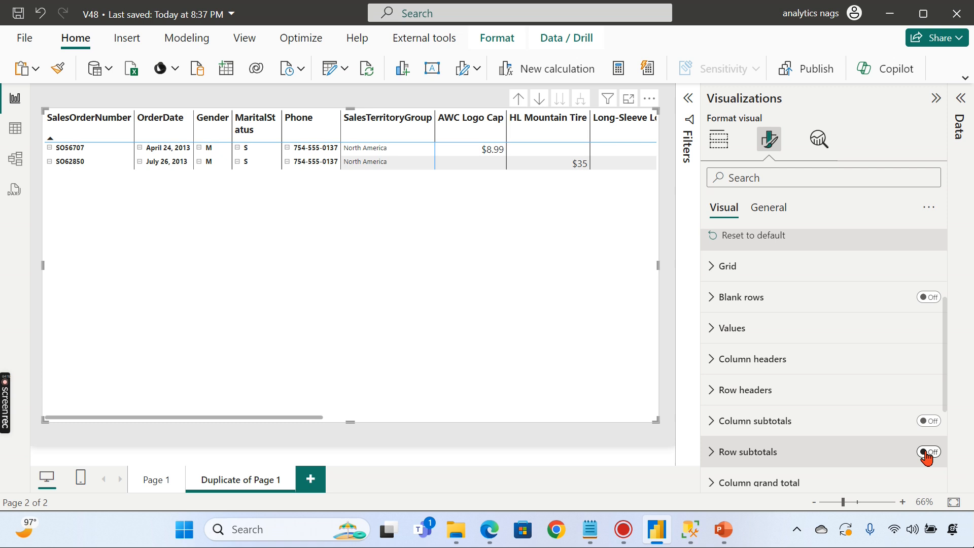
pyautogui.click(927, 451)
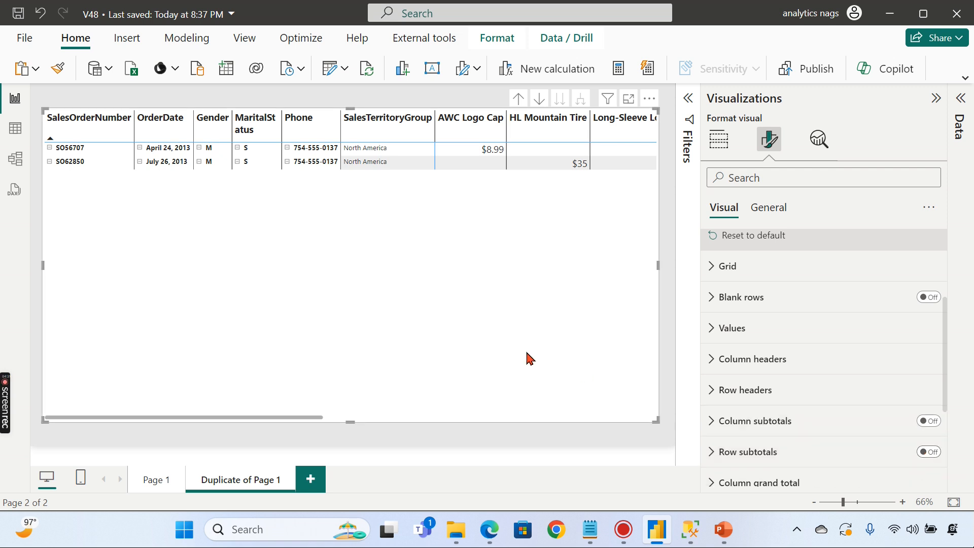
pyautogui.moveTo(589, 359)
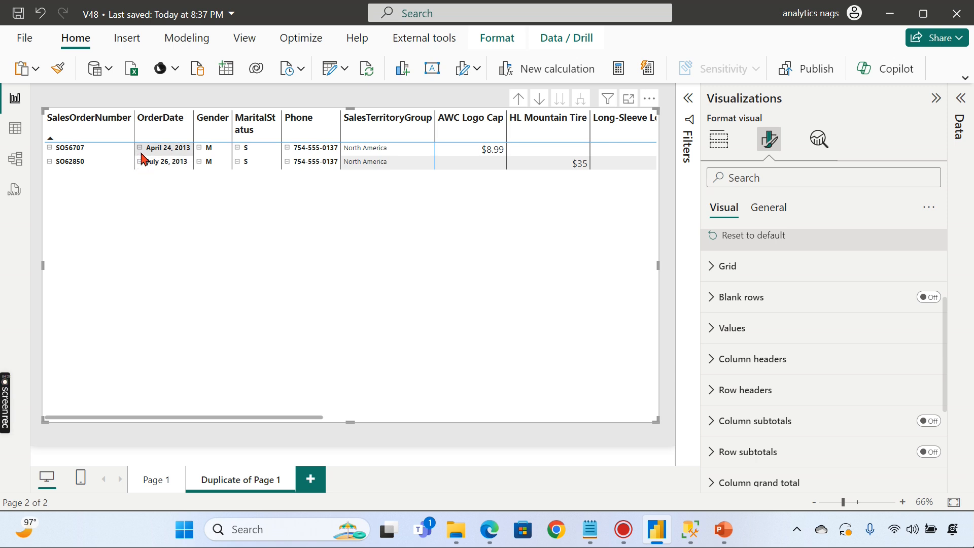
# Step: Turn the row headers' +/- icons Off and collapse the Visualizations pane
pyautogui.click(768, 244)
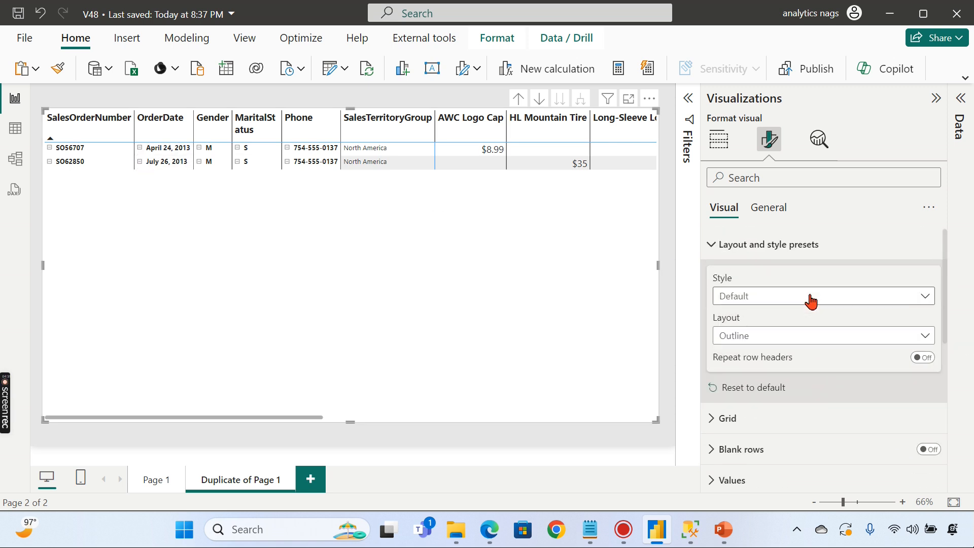
pyautogui.click(768, 244)
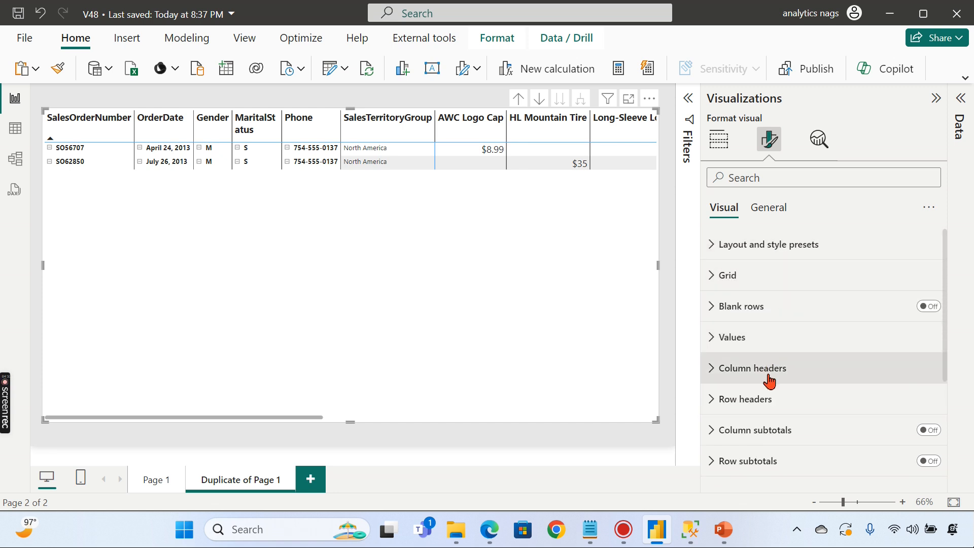
pyautogui.moveTo(781, 405)
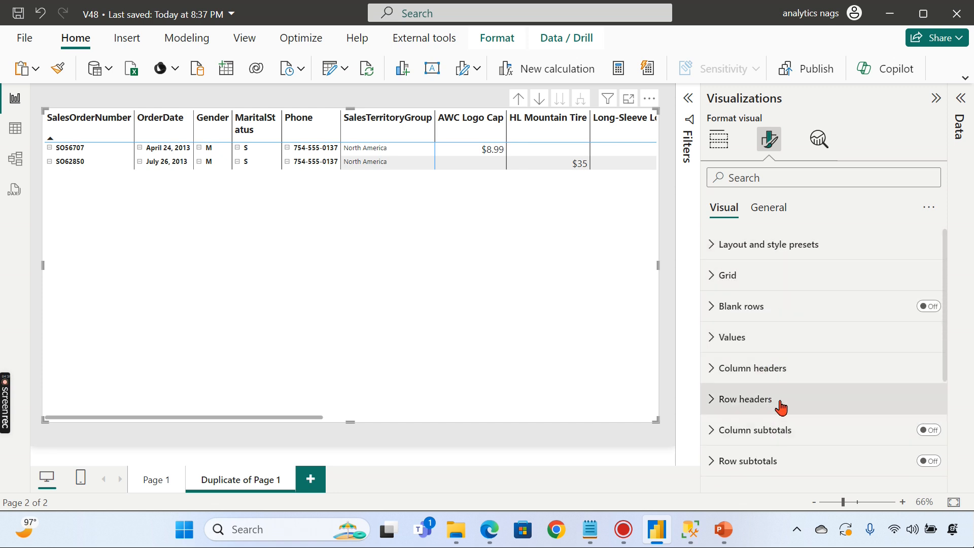
pyautogui.click(742, 399)
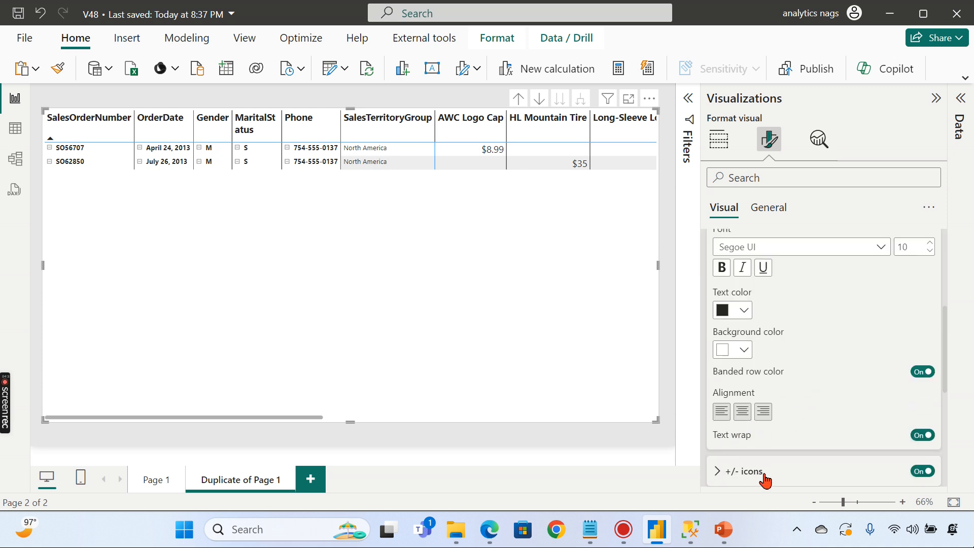
pyautogui.click(922, 471)
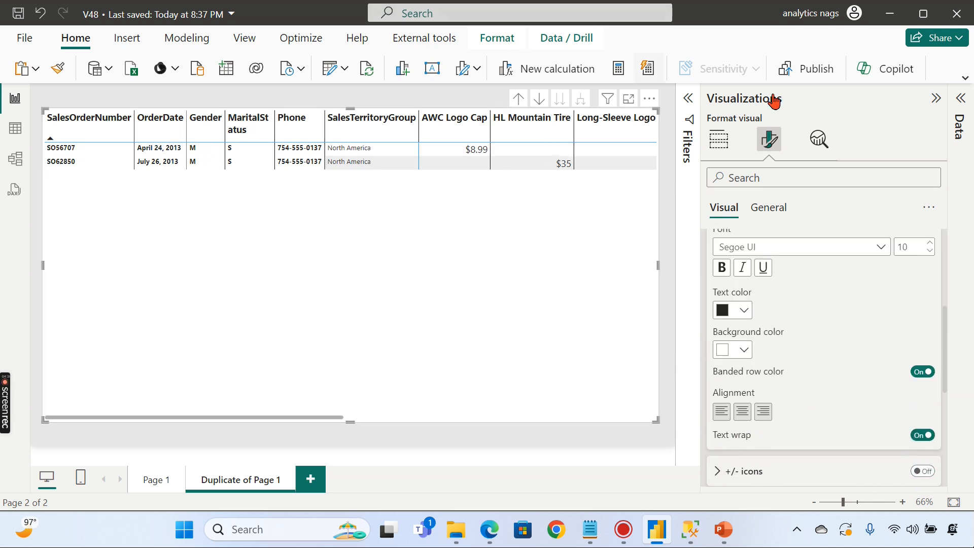
pyautogui.click(935, 98)
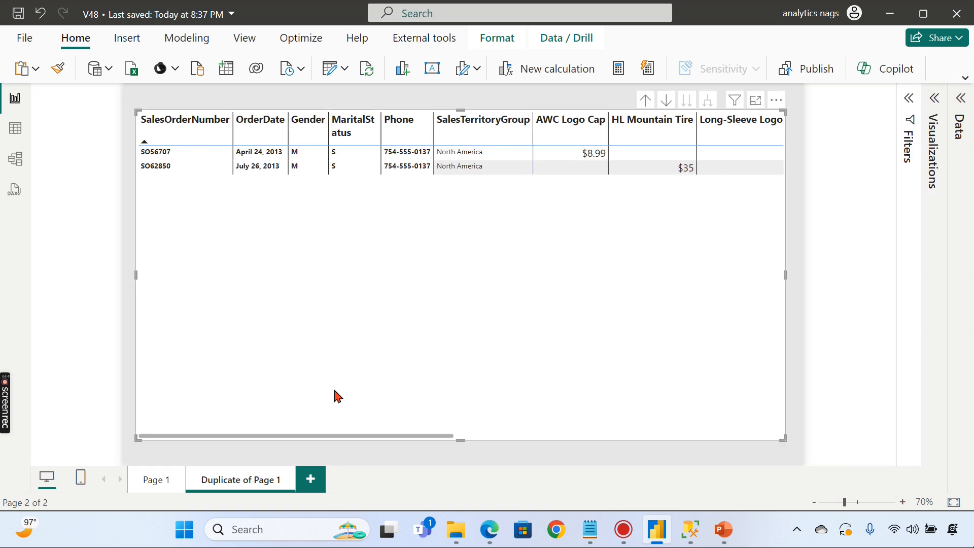
pyautogui.moveTo(595, 346)
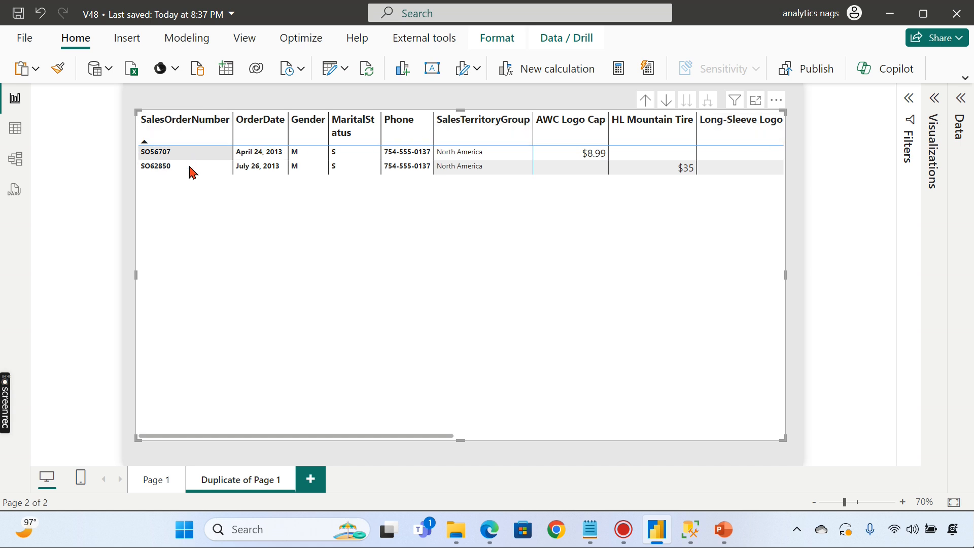
pyautogui.moveTo(157, 479)
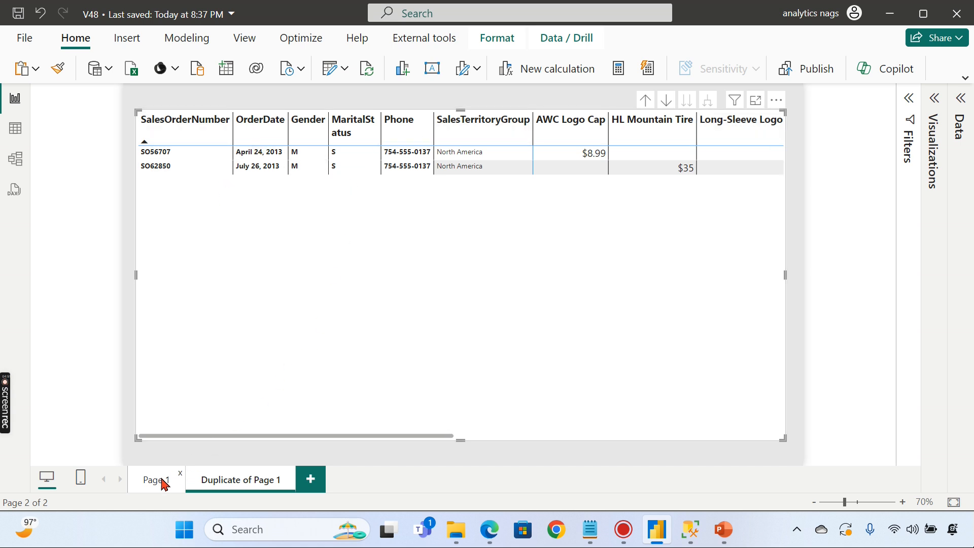
# Step: View Page 1's original table for comparison, then go back to the duplicate page
pyautogui.click(156, 479)
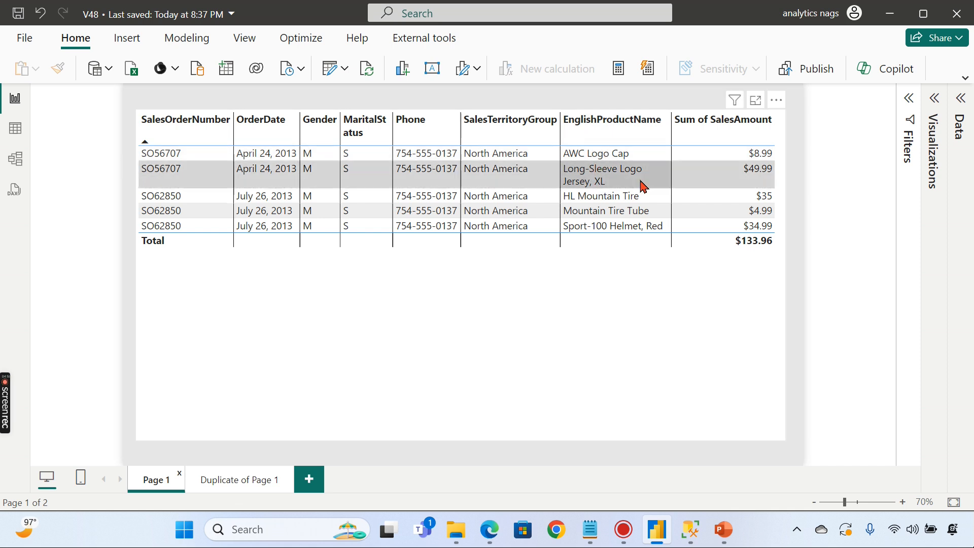
pyautogui.moveTo(266, 490)
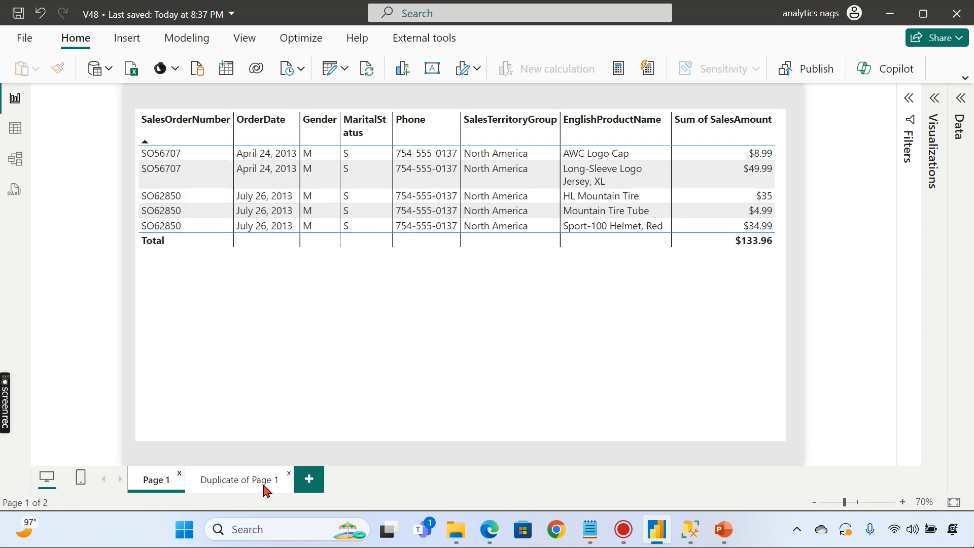
pyautogui.click(239, 480)
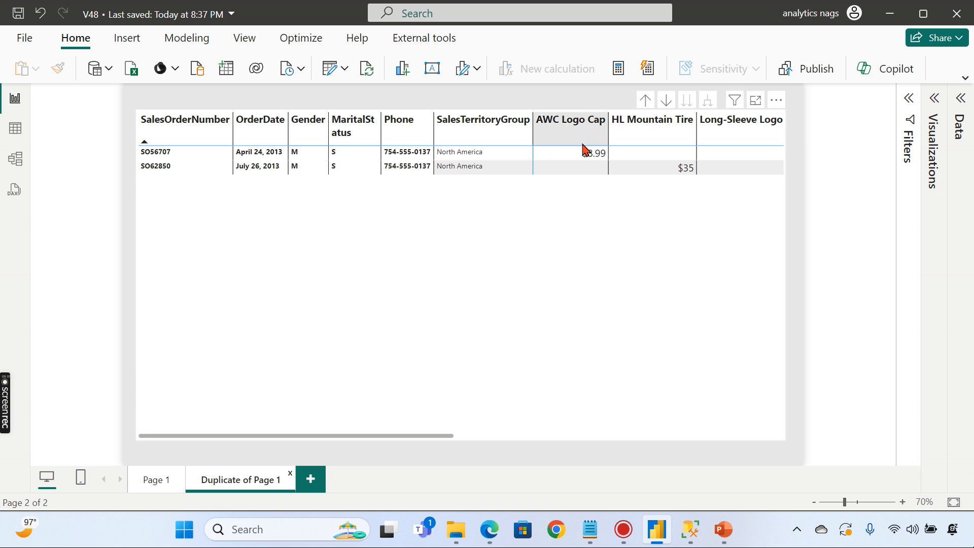
pyautogui.moveTo(209, 174)
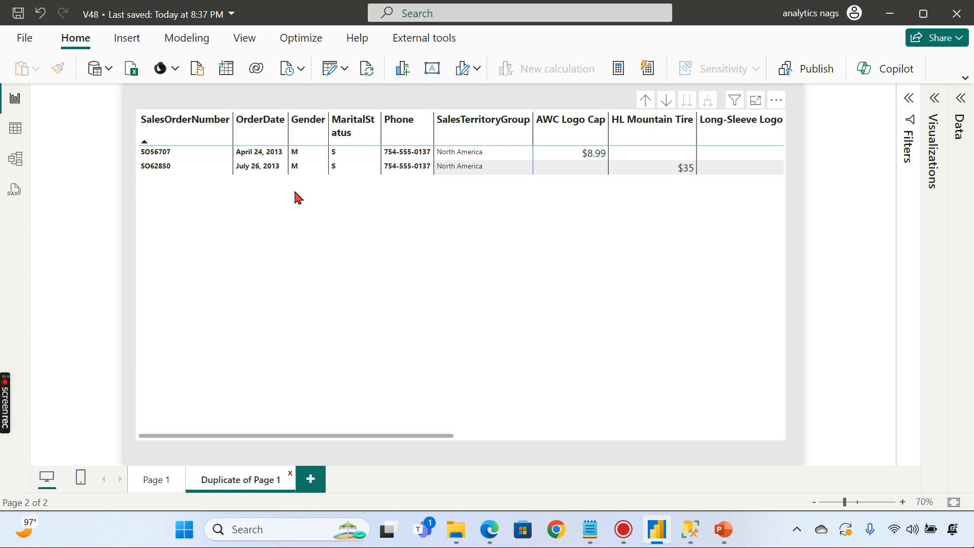
pyautogui.moveTo(316, 161)
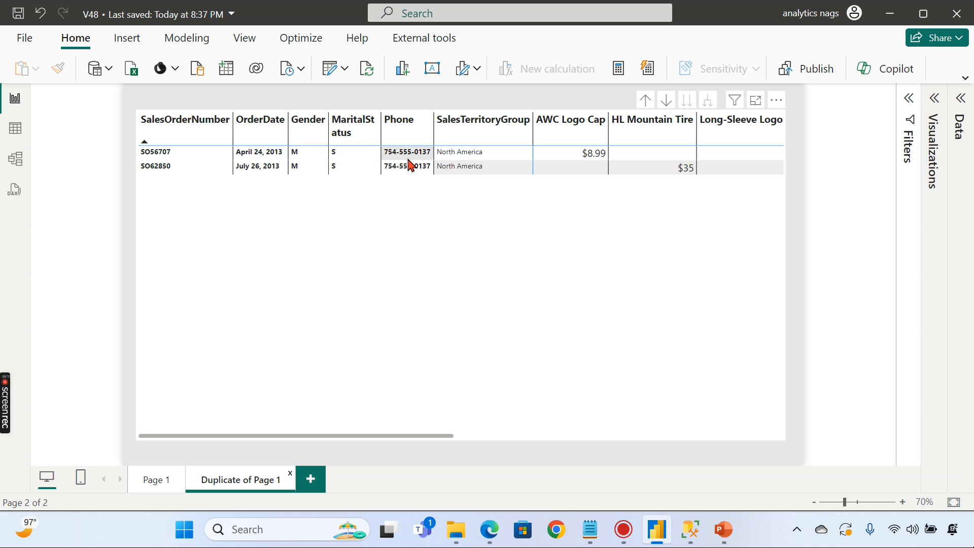
pyautogui.moveTo(192, 165)
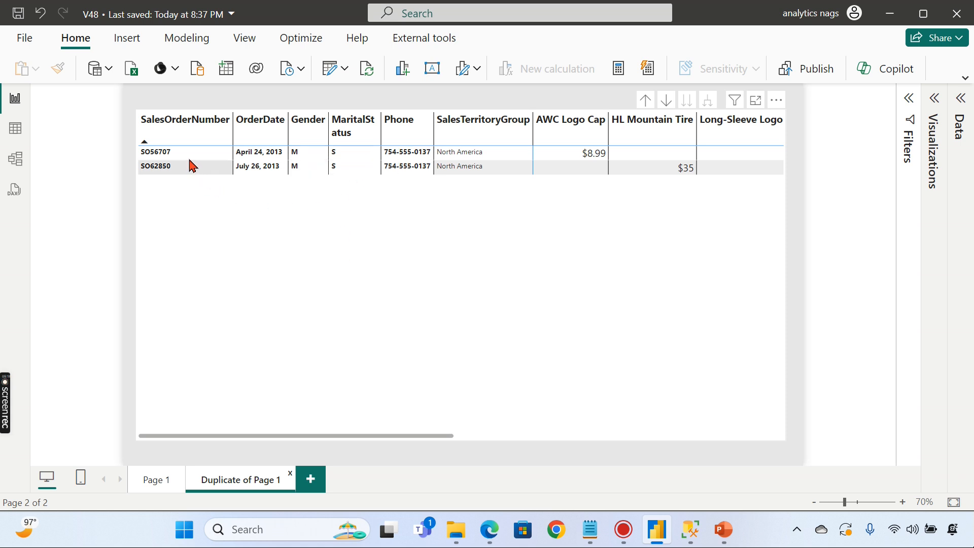
pyautogui.moveTo(414, 437)
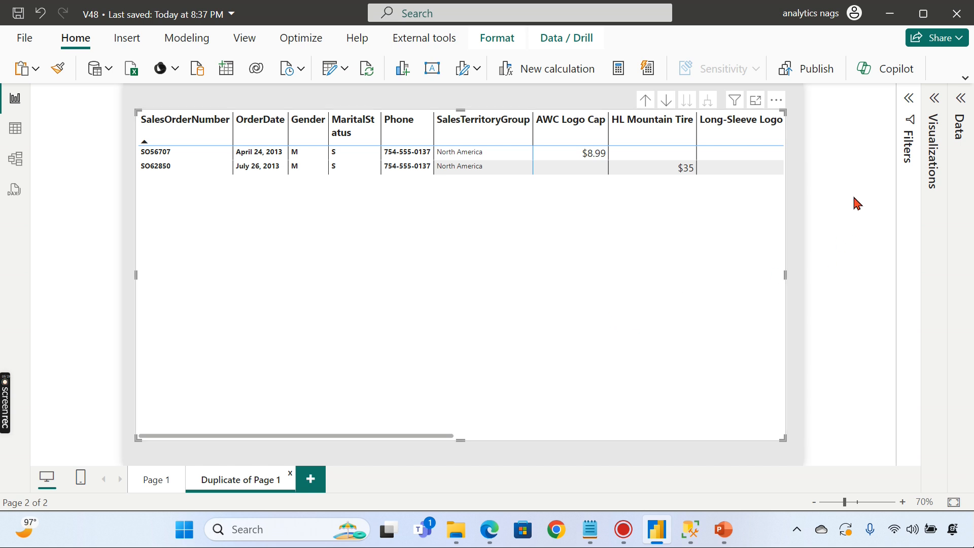
pyautogui.moveTo(877, 146)
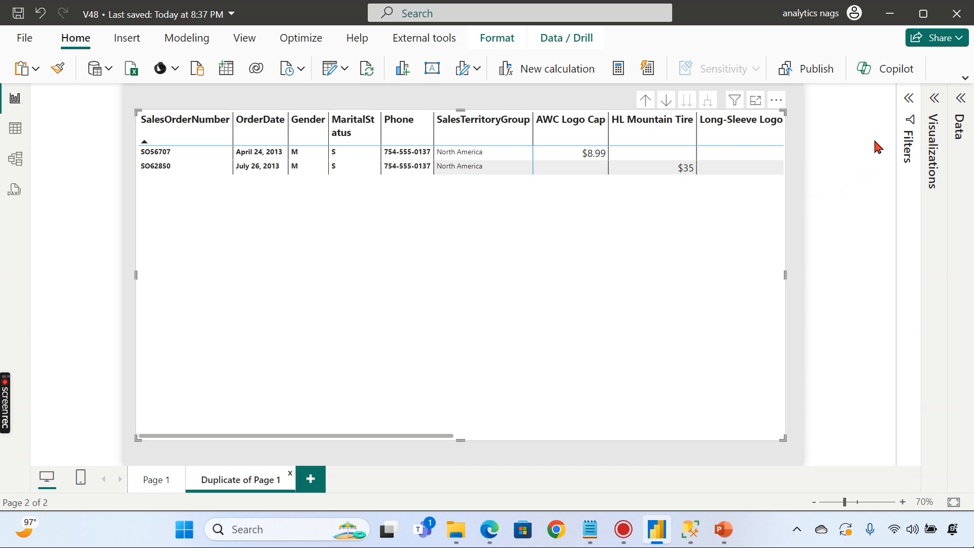
pyautogui.moveTo(832, 163)
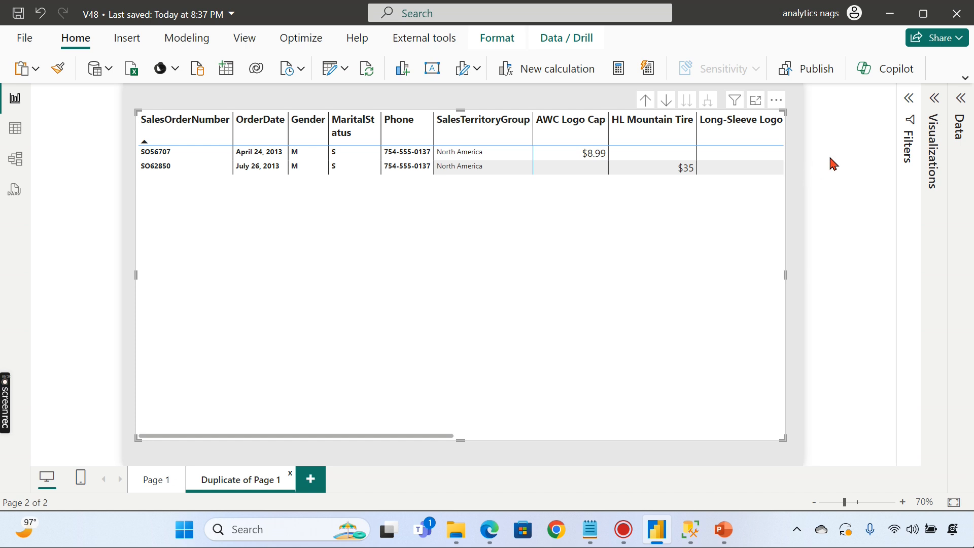
# Step: Expand the Visualizations pane to show the matrix's Rows, Columns and Values fields
pyautogui.click(907, 98)
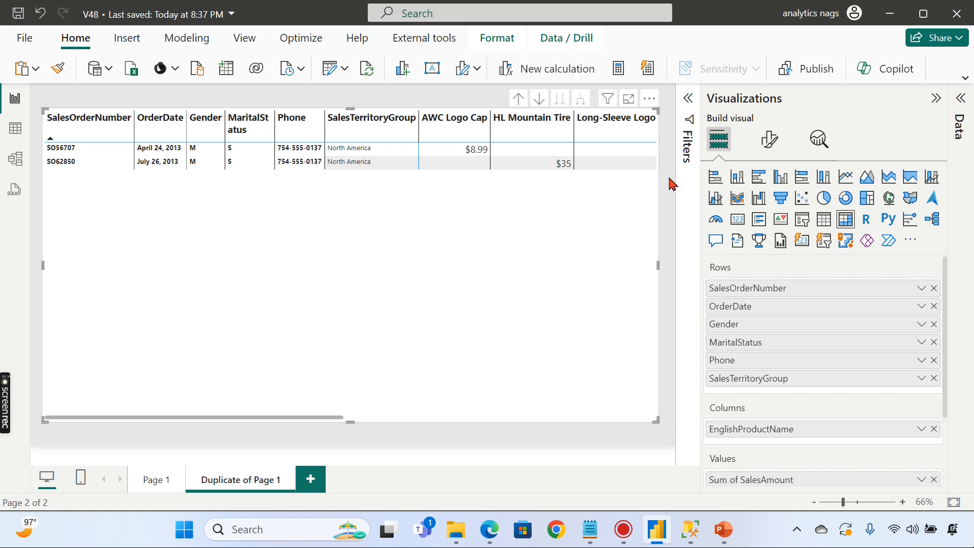
pyautogui.moveTo(769, 139)
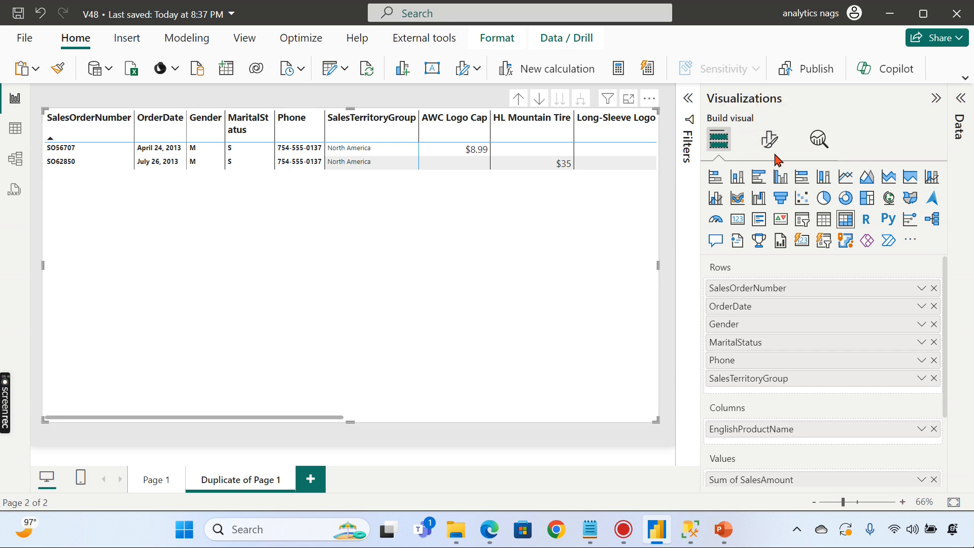
# Step: In Format visual, reconfirm the Outline layout and check that row and column subtotals are Off
pyautogui.click(768, 138)
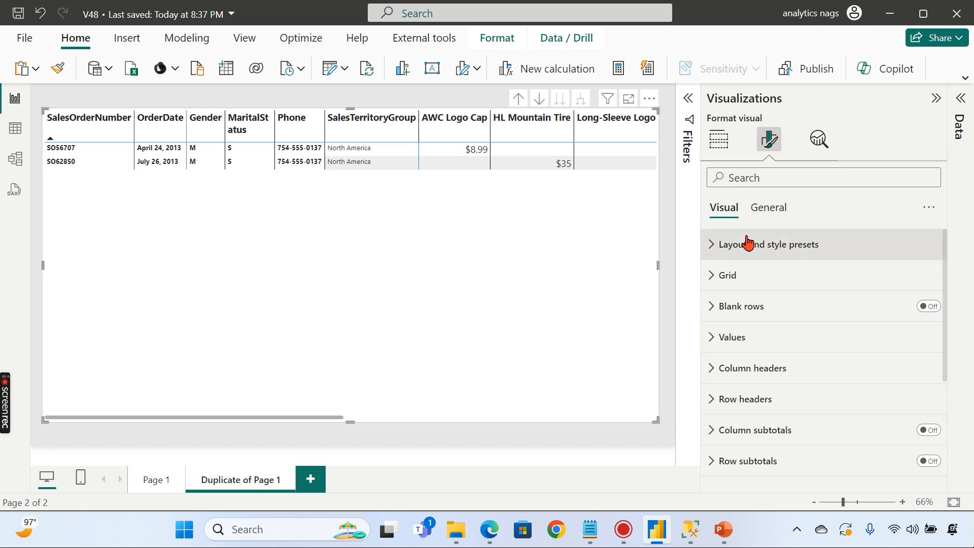
pyautogui.moveTo(805, 314)
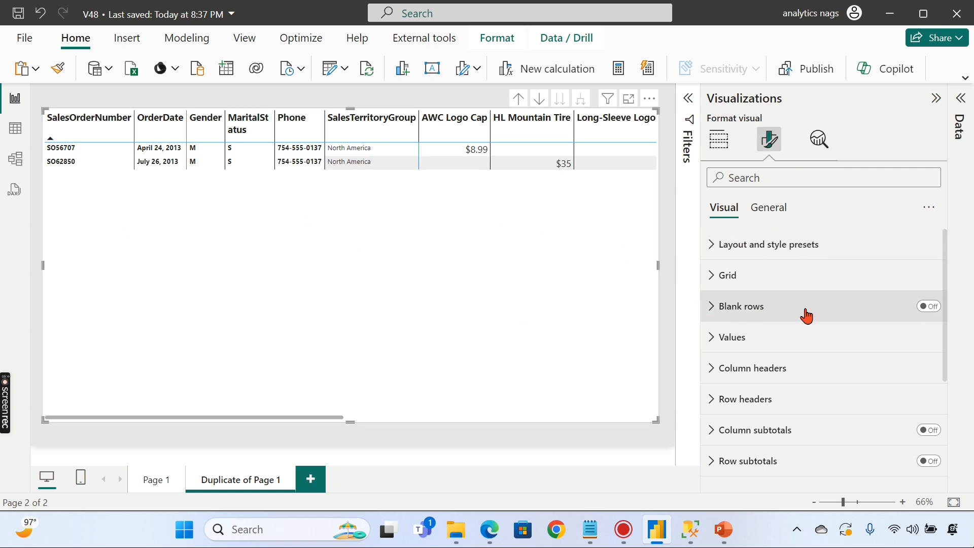
pyautogui.click(770, 244)
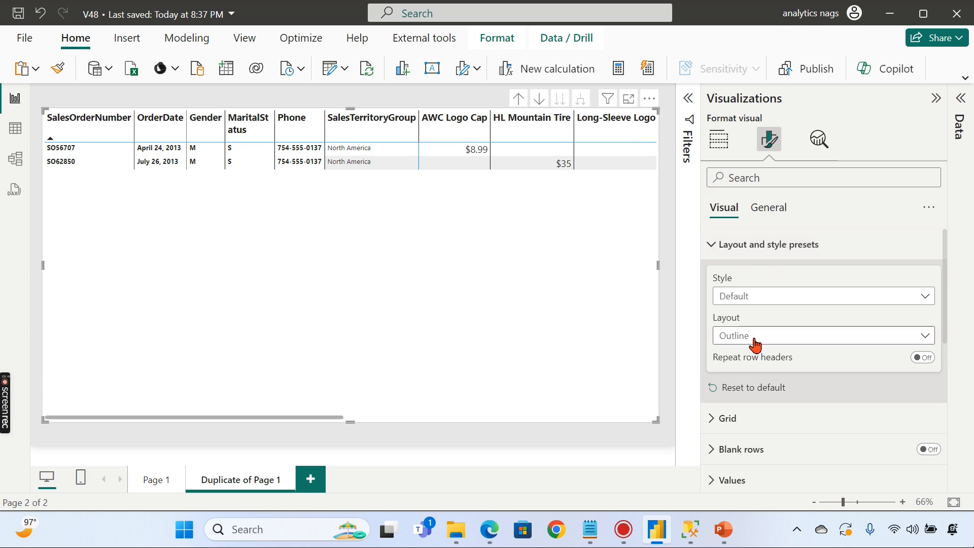
pyautogui.click(821, 335)
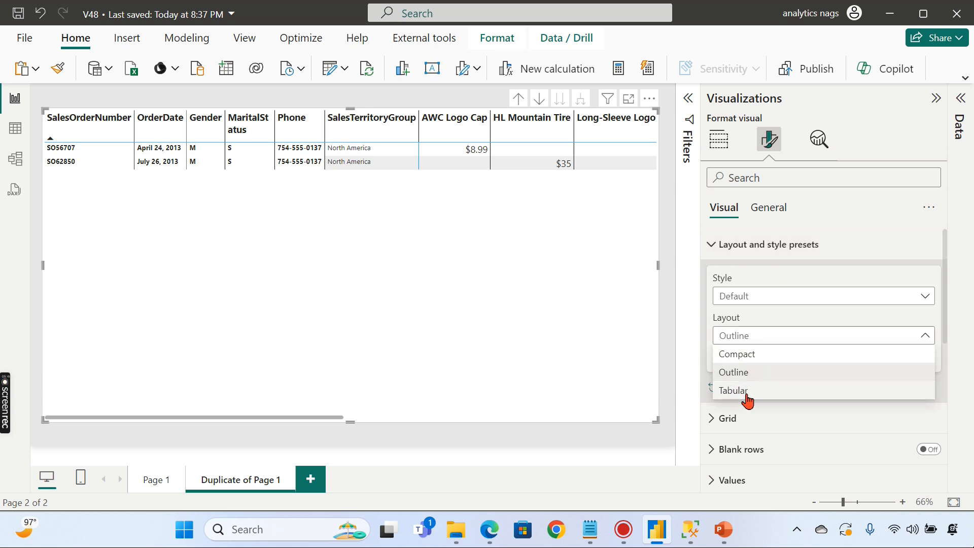
pyautogui.click(733, 372)
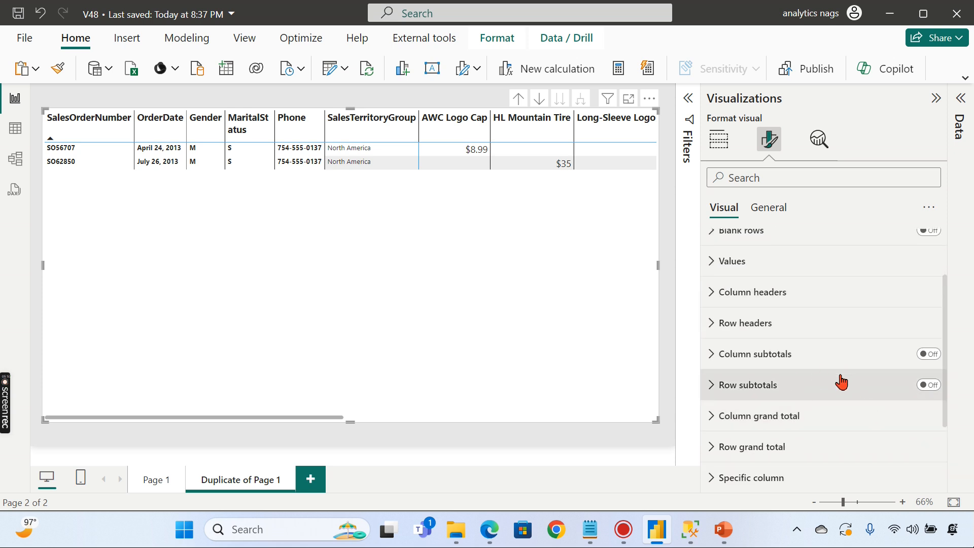
pyautogui.moveTo(938, 368)
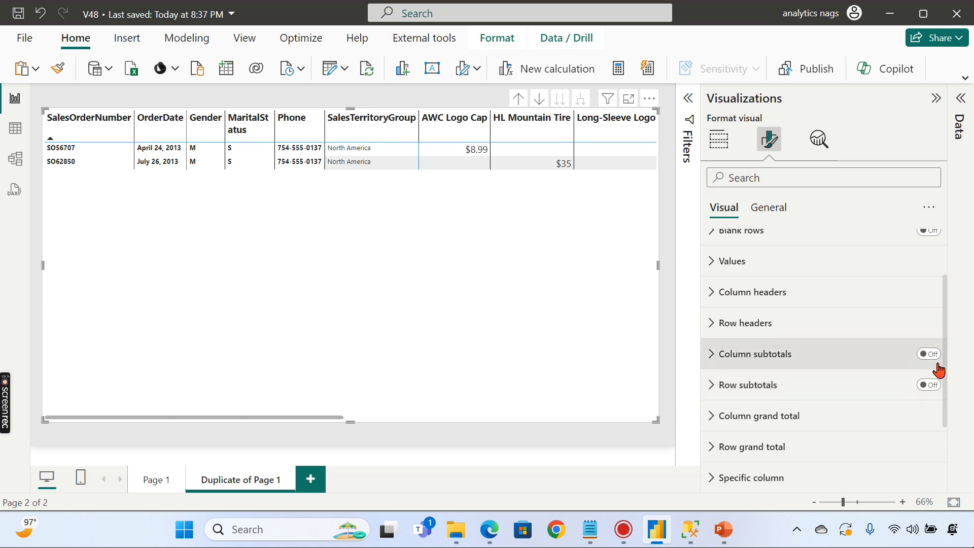
pyautogui.moveTo(927, 398)
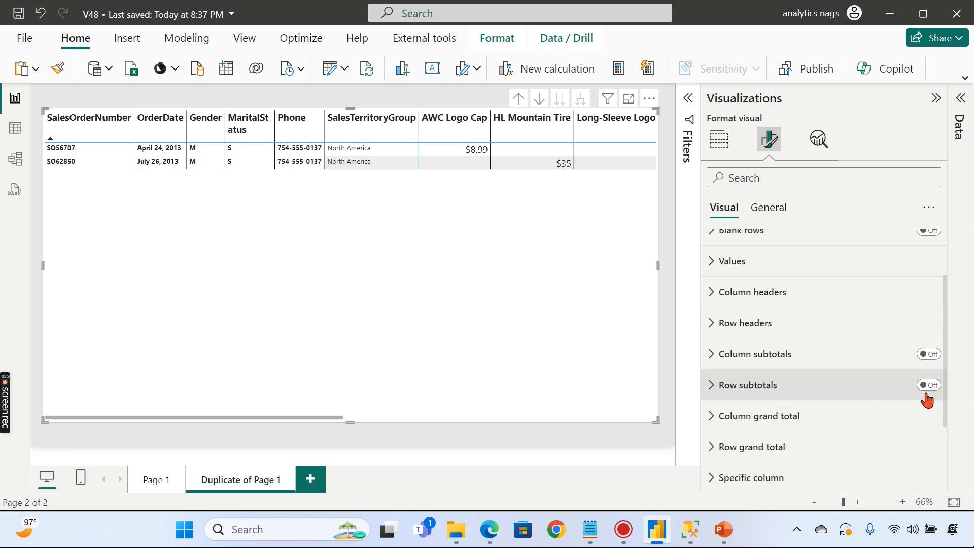
pyautogui.scroll(3)
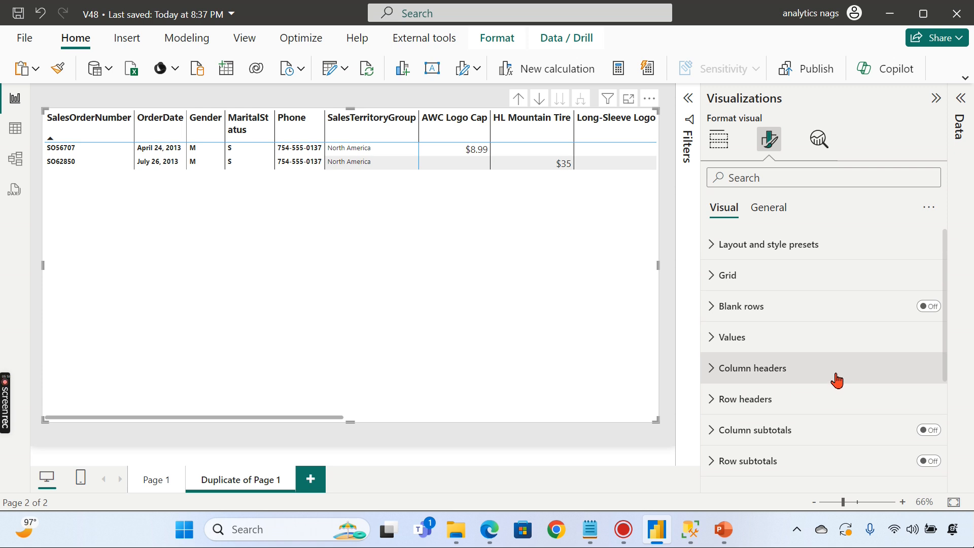
pyautogui.moveTo(789, 358)
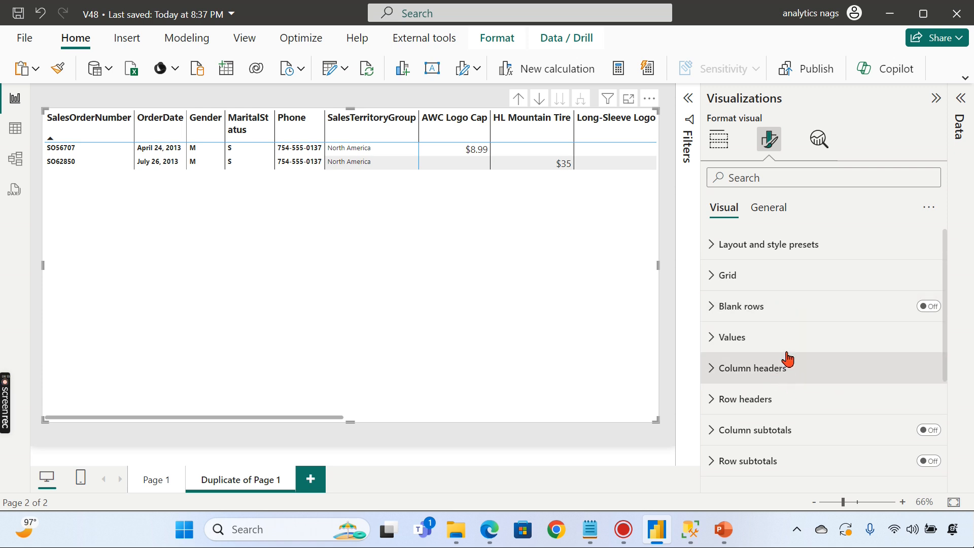
# Step: Expand Row headers and collapse Text to confirm the +/- icons toggle is Off
pyautogui.click(745, 399)
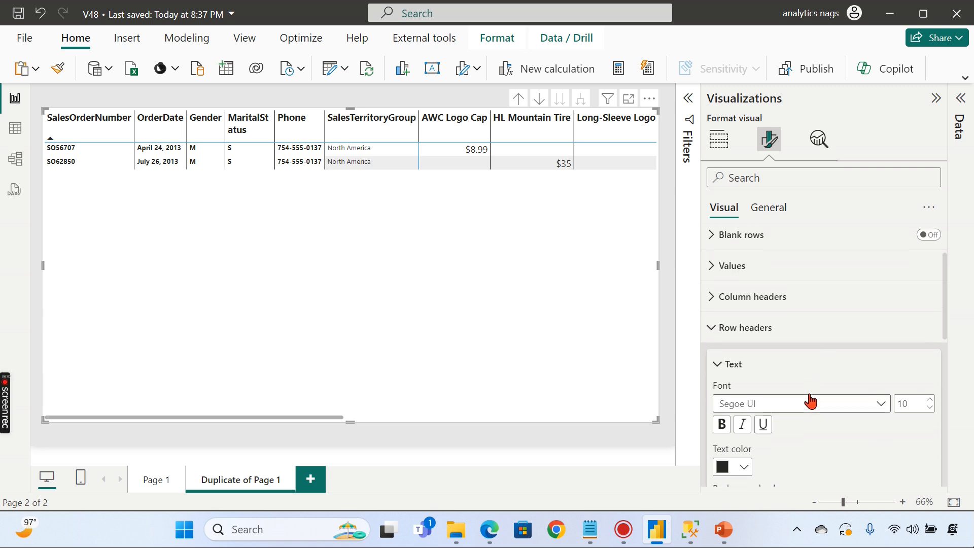
pyautogui.scroll(-3)
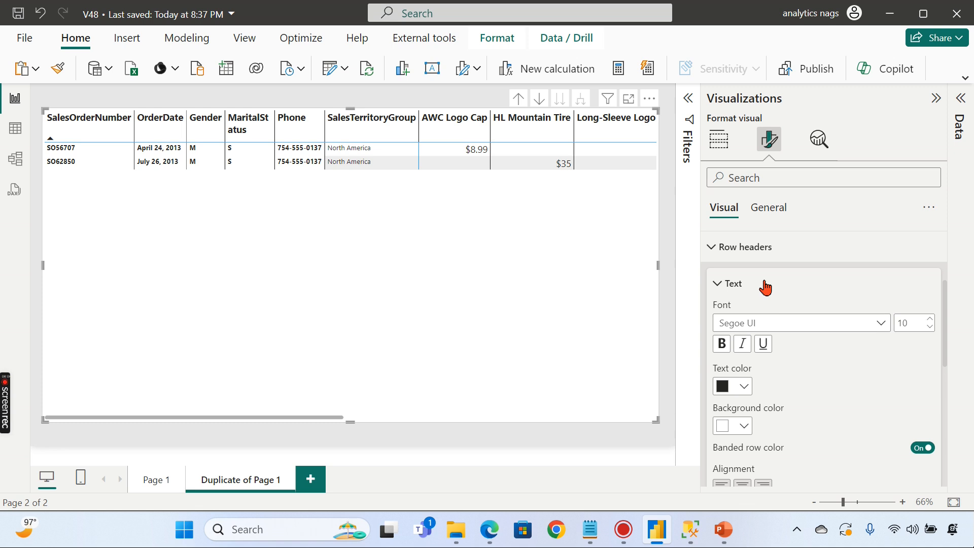
pyautogui.click(730, 283)
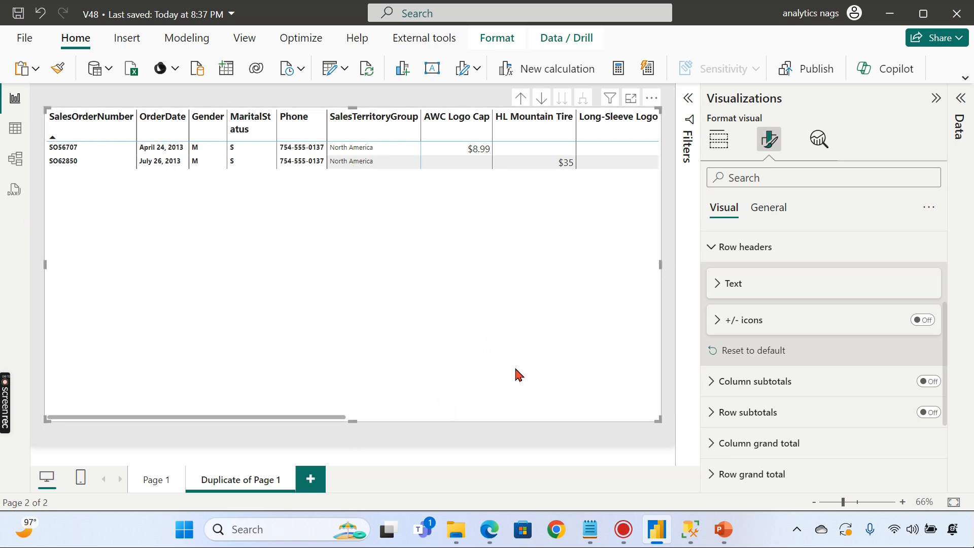
pyautogui.moveTo(546, 450)
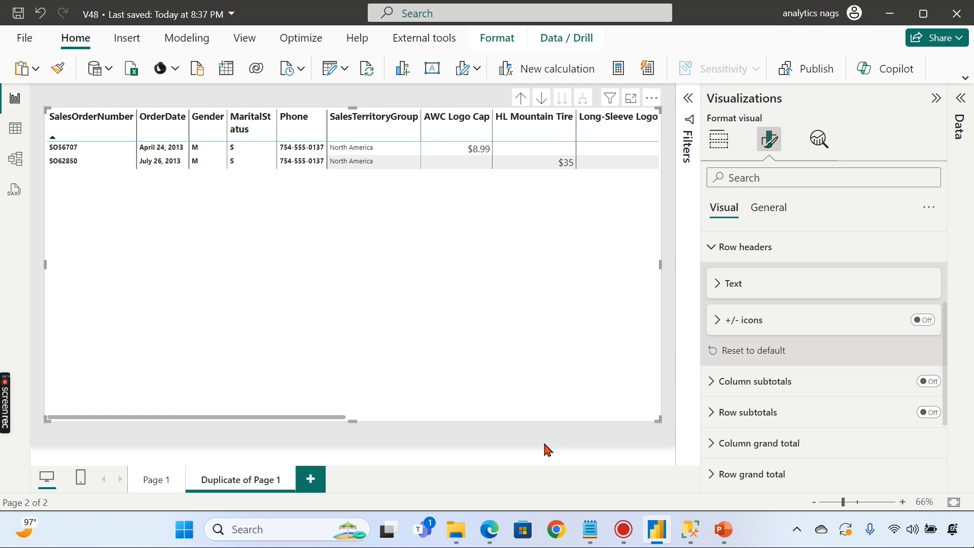
pyautogui.moveTo(553, 451)
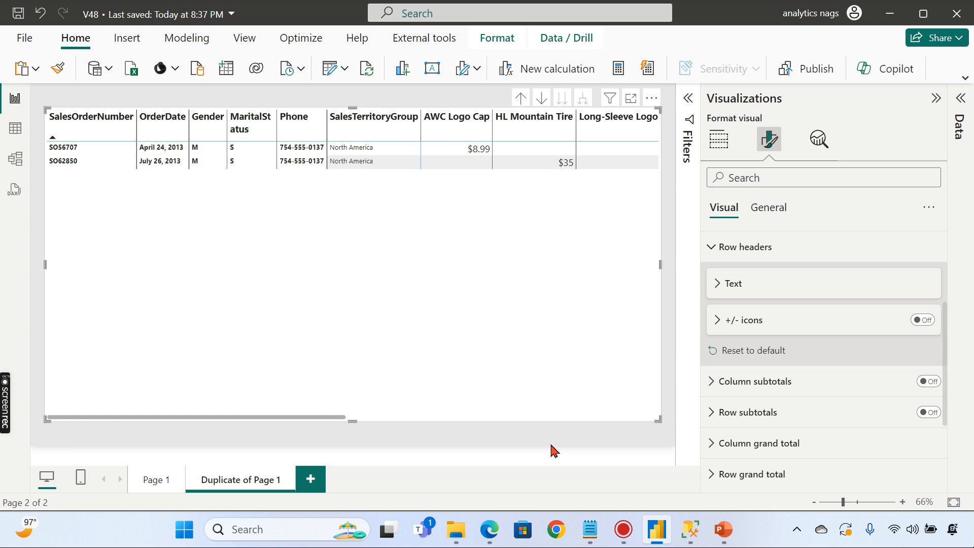
pyautogui.moveTo(557, 452)
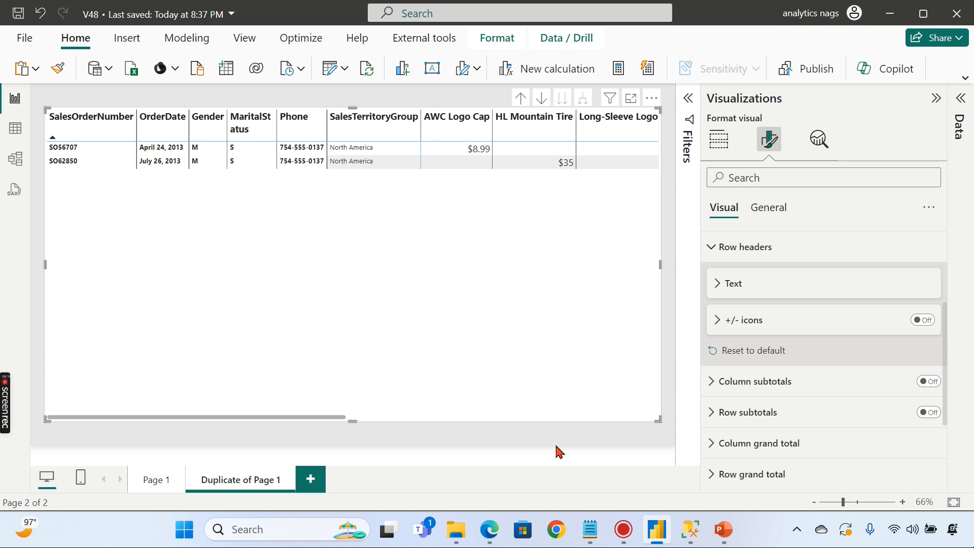
pyautogui.moveTo(564, 453)
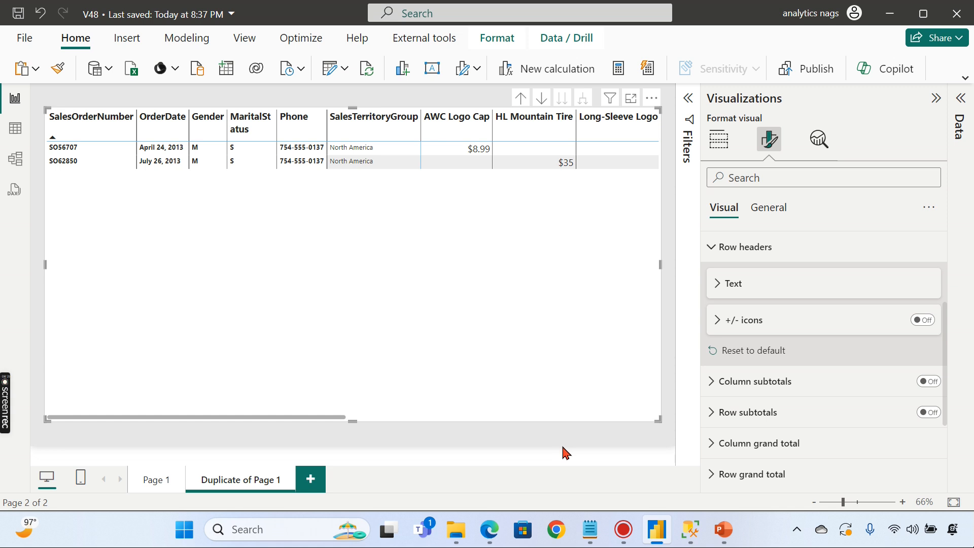